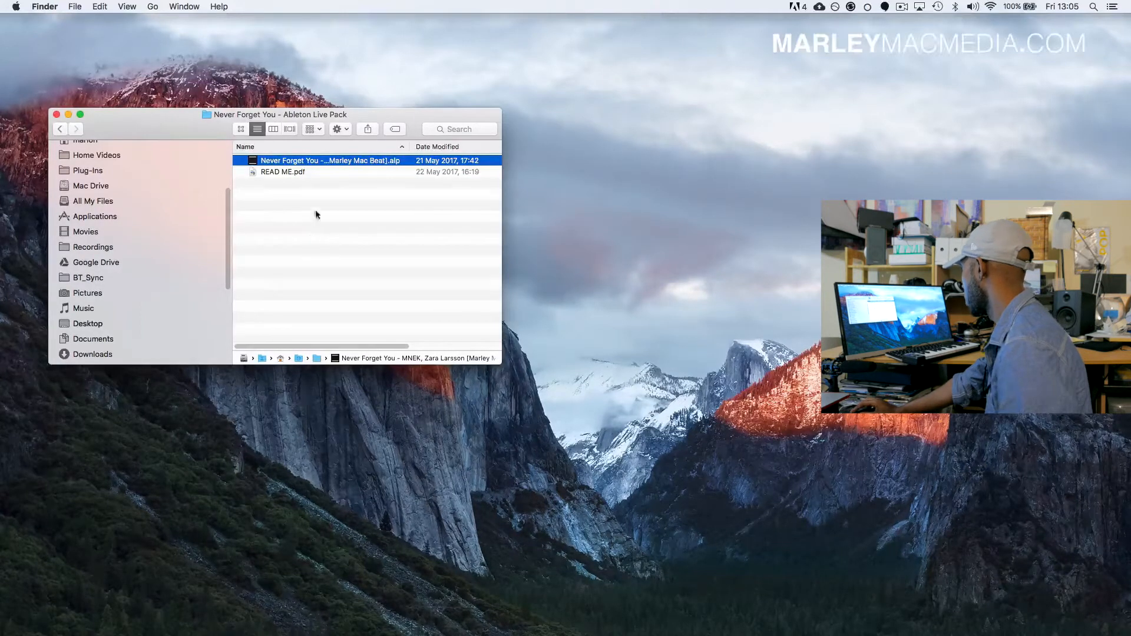
mouse_move(291, 474)
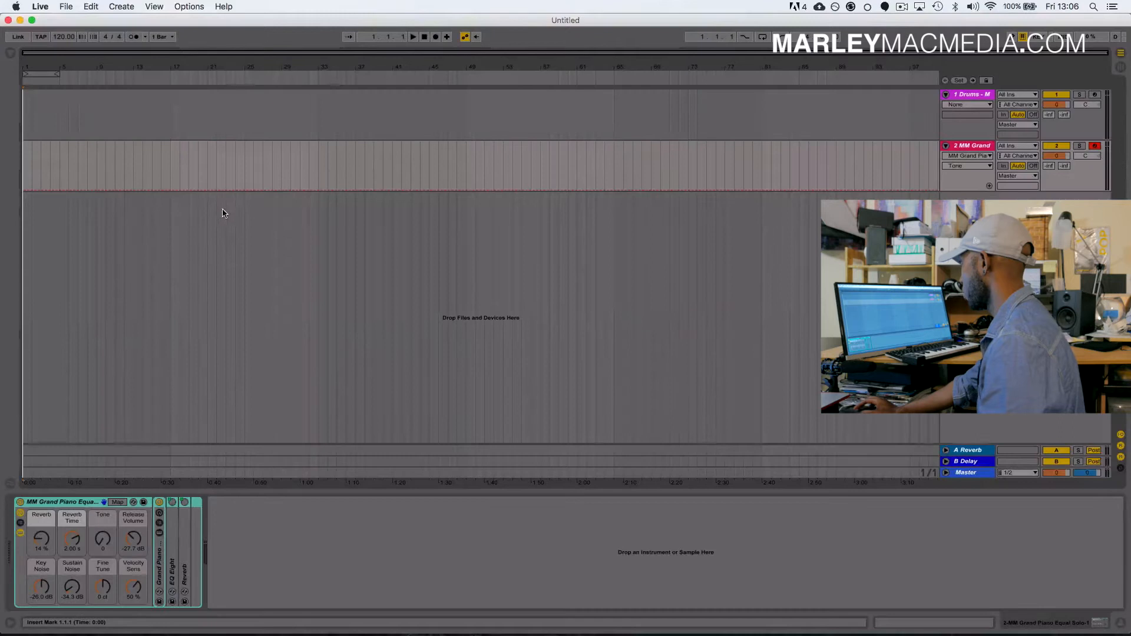
Start Install Pack from the File menu on the Never Forget You .alp, reaching the destination prompt.
left_click(66, 7)
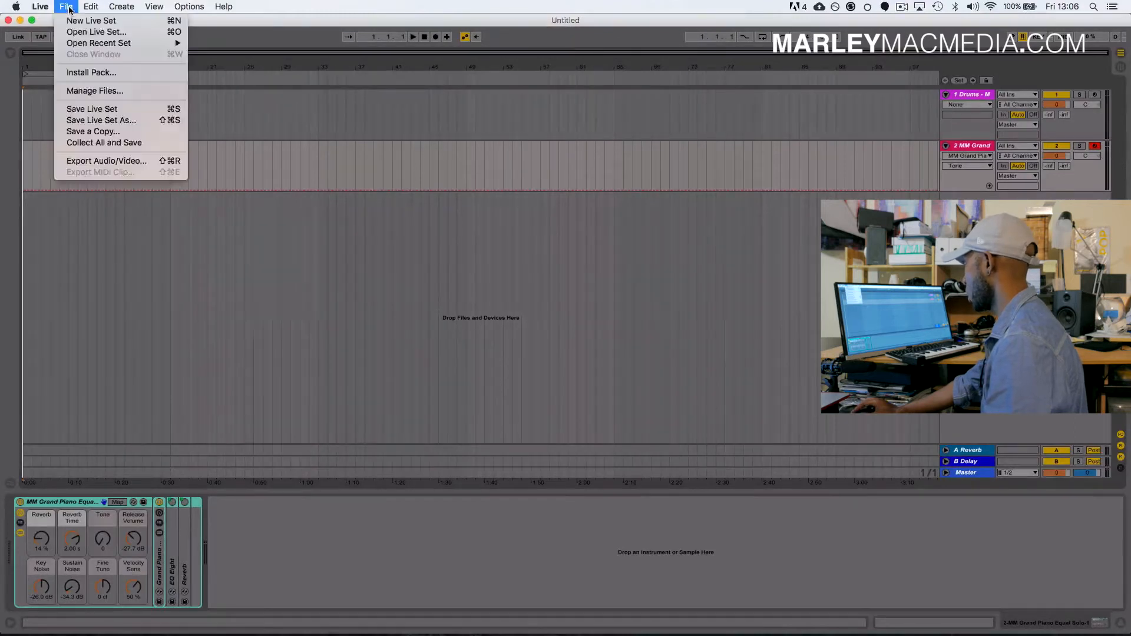
mouse_move(91, 72)
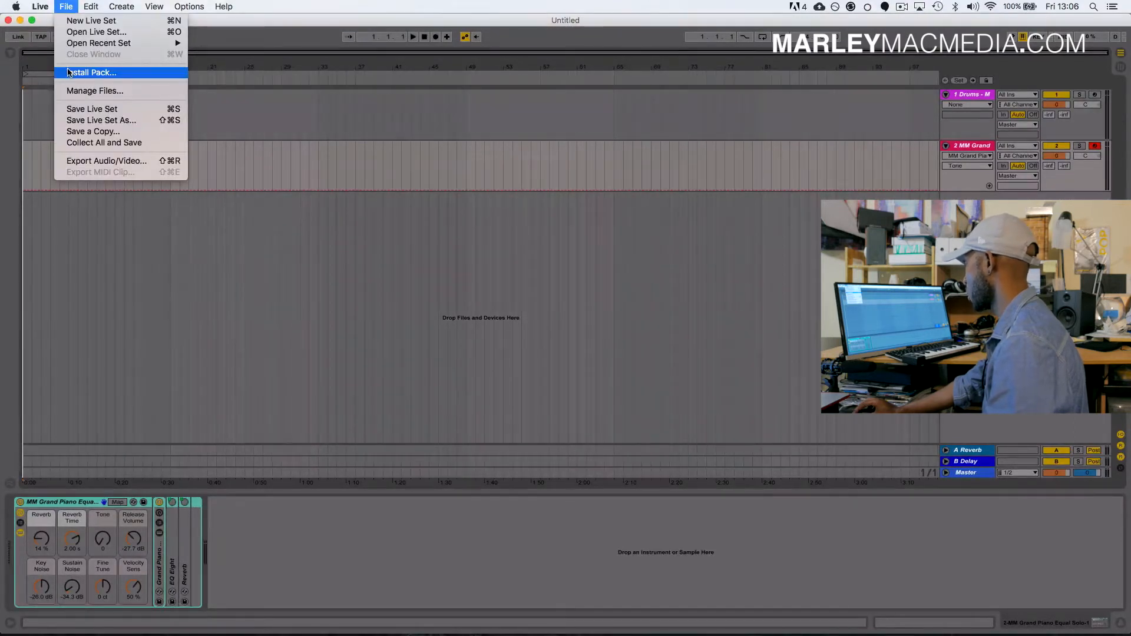
left_click(89, 72)
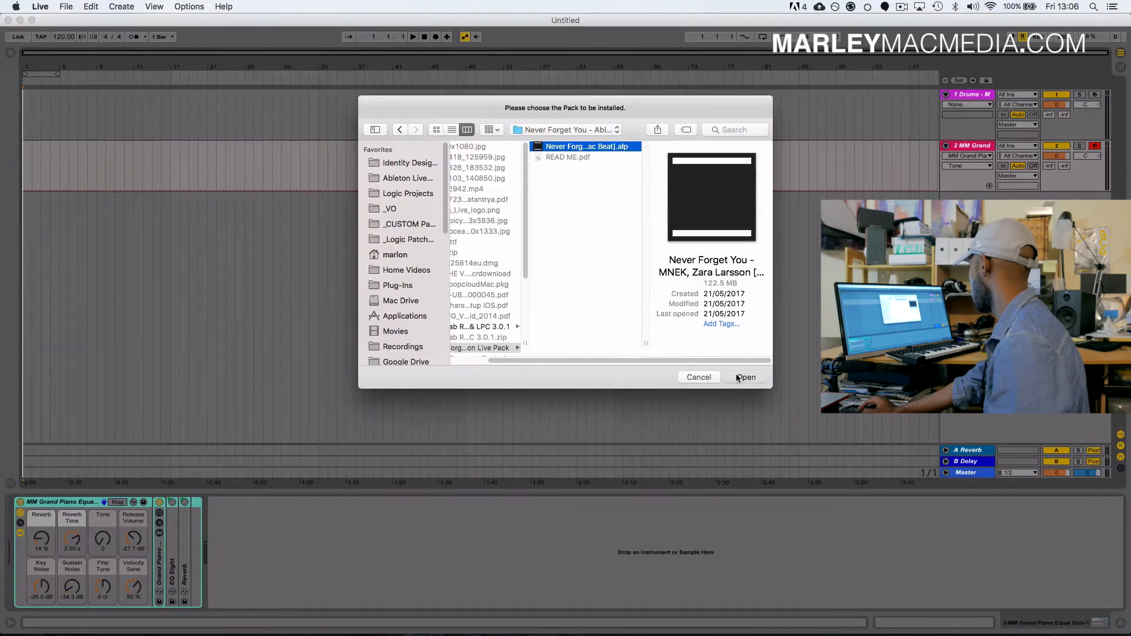
left_click(746, 377)
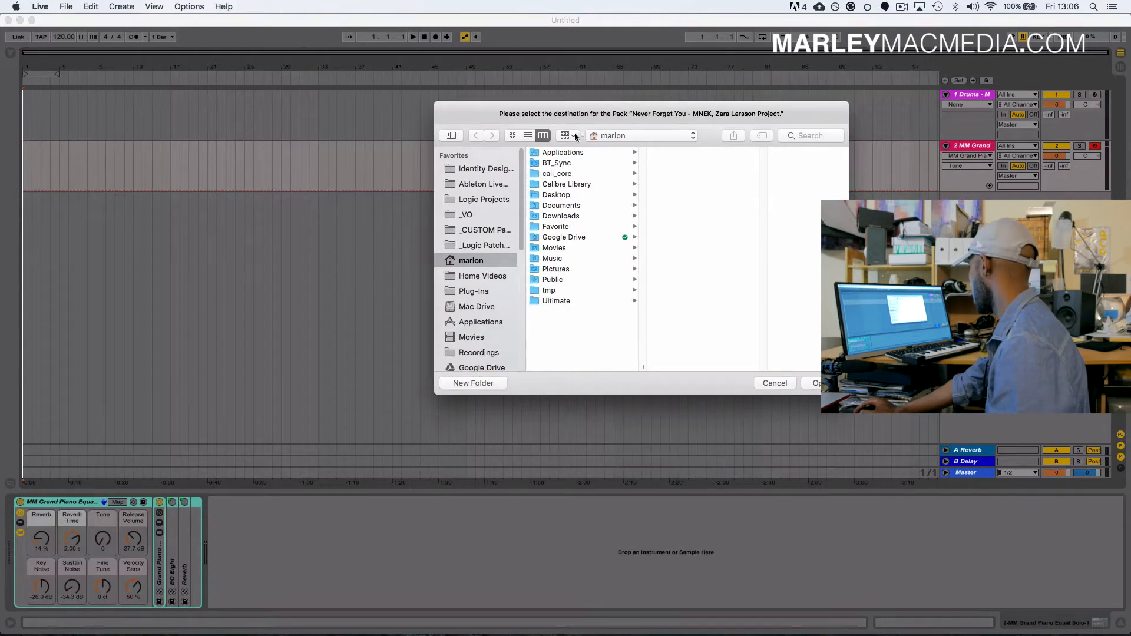
left_click(774, 383)
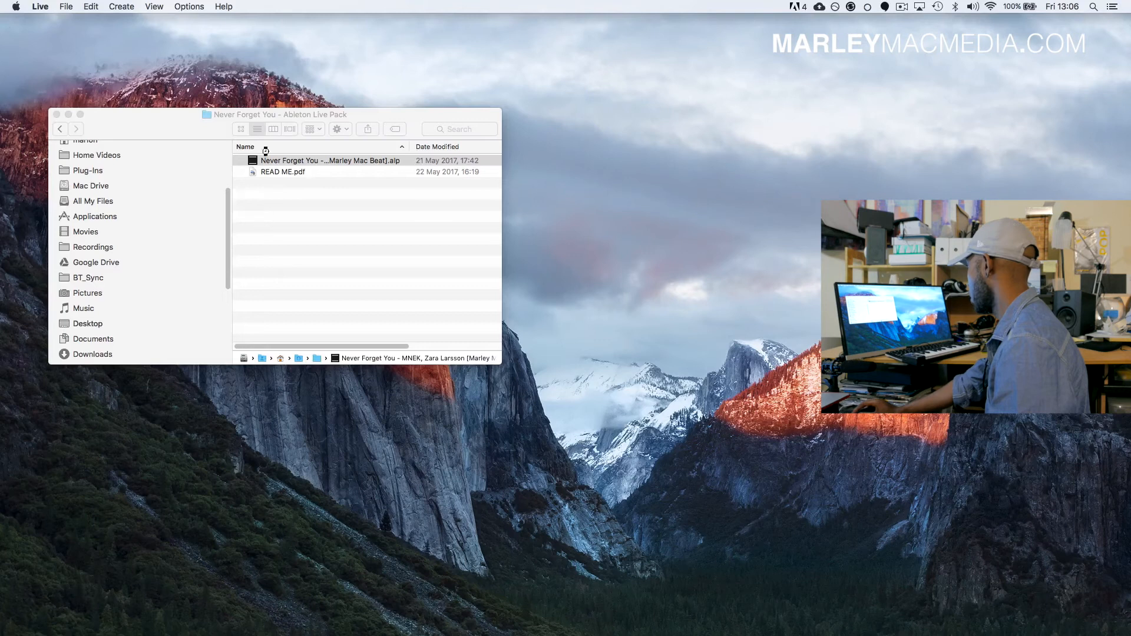
Launch the Never Forget You .alp from the Finder pack folder so Live asks for a destination.
left_click(328, 161)
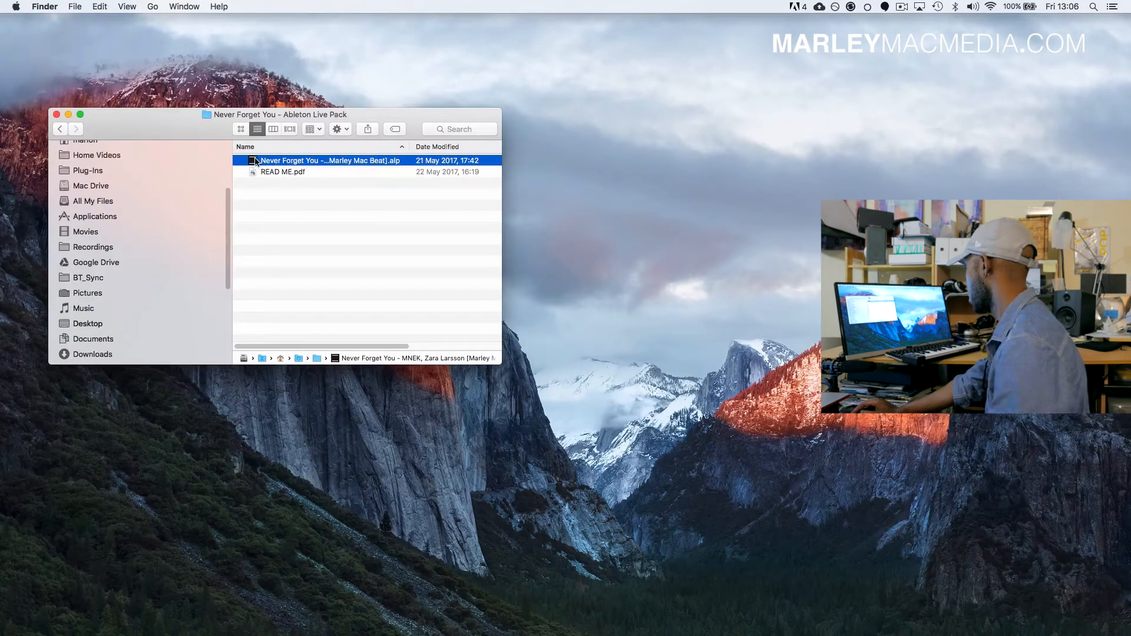
double_click(328, 161)
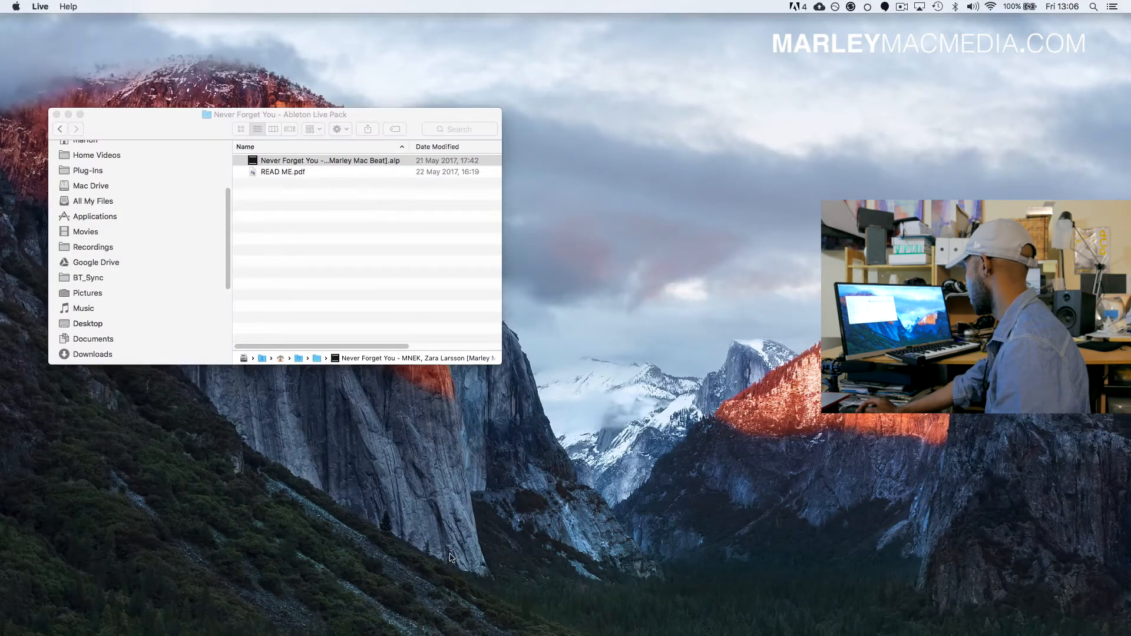
double_click(329, 160)
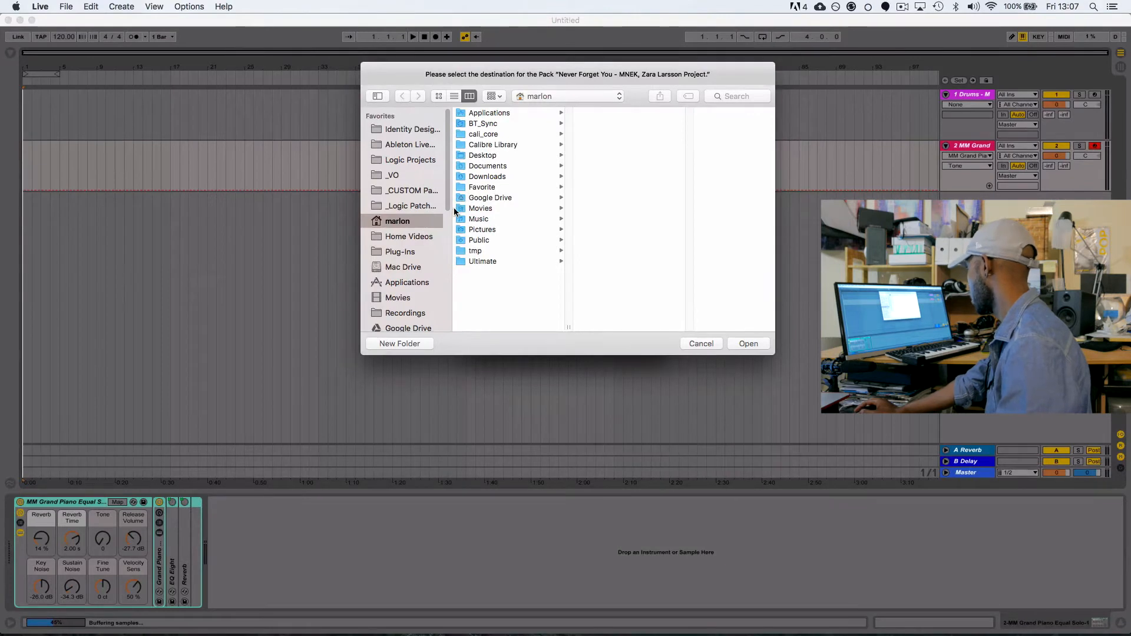
mouse_move(399, 186)
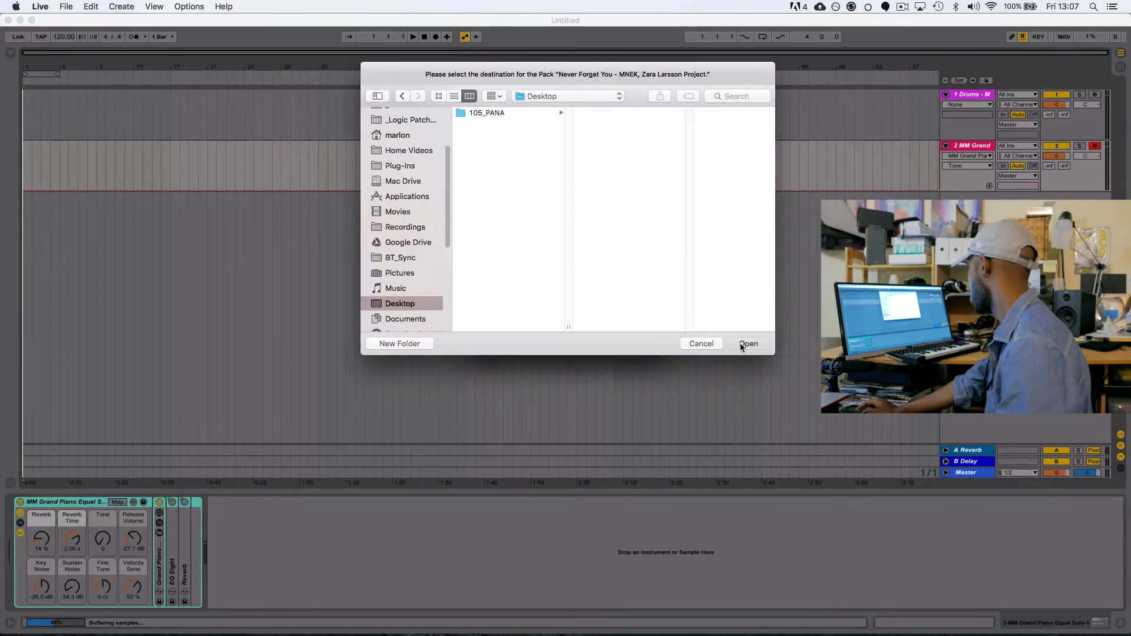
Choose Desktop as the install destination for the Never Forget You pack.
left_click(749, 343)
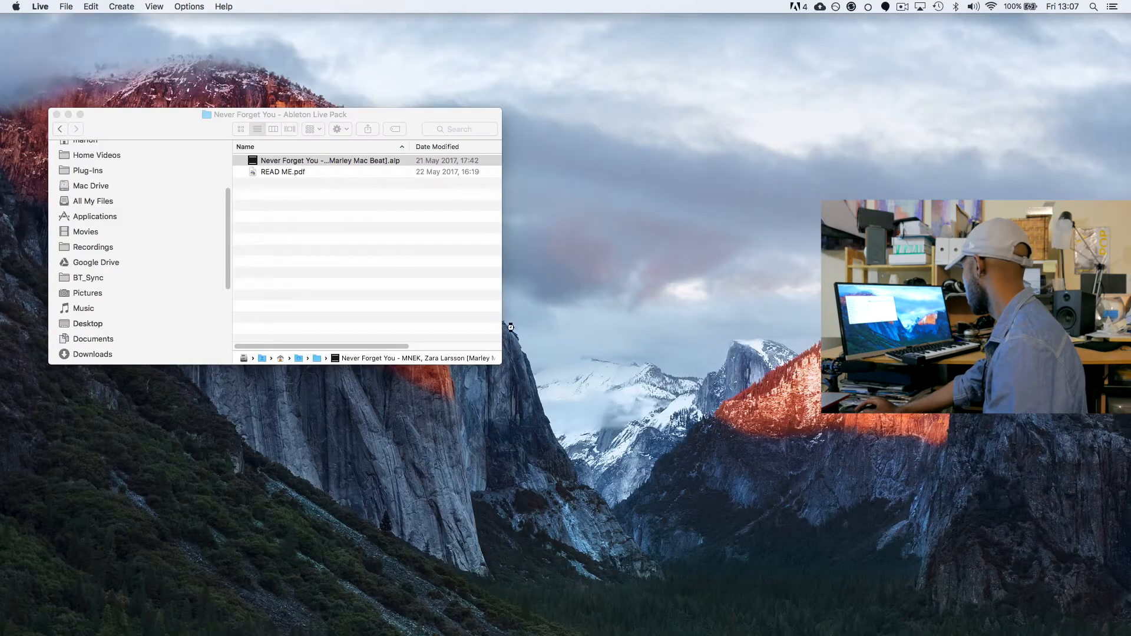
Browse the Desktop's Never Forget You folder through Samples and Imported, then load its .als Live set.
left_click(329, 160)
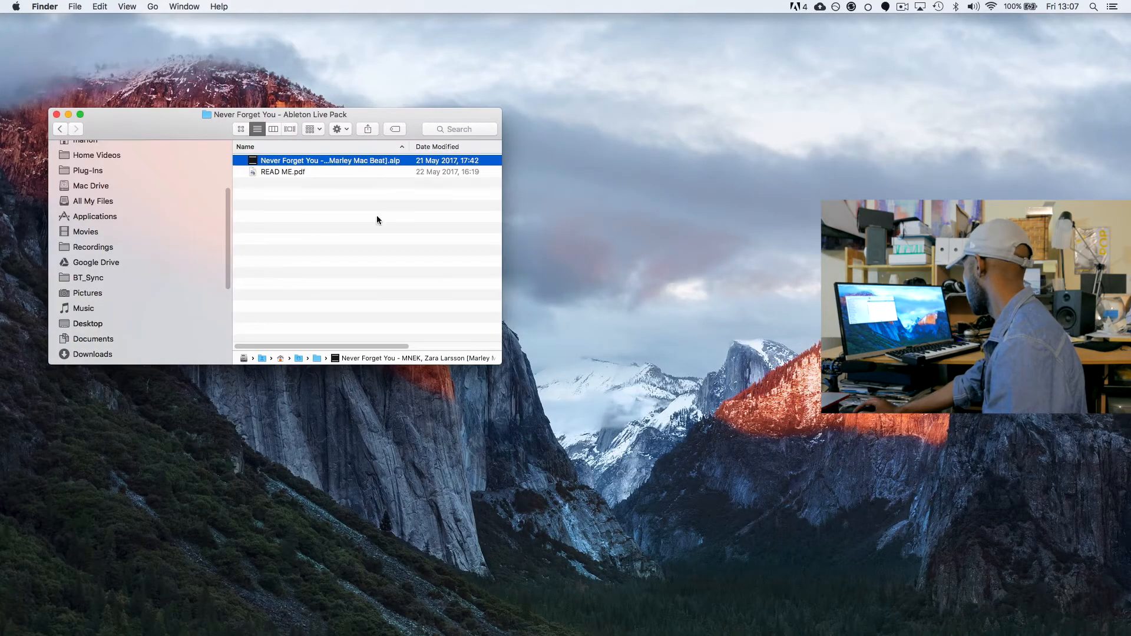
mouse_move(82, 349)
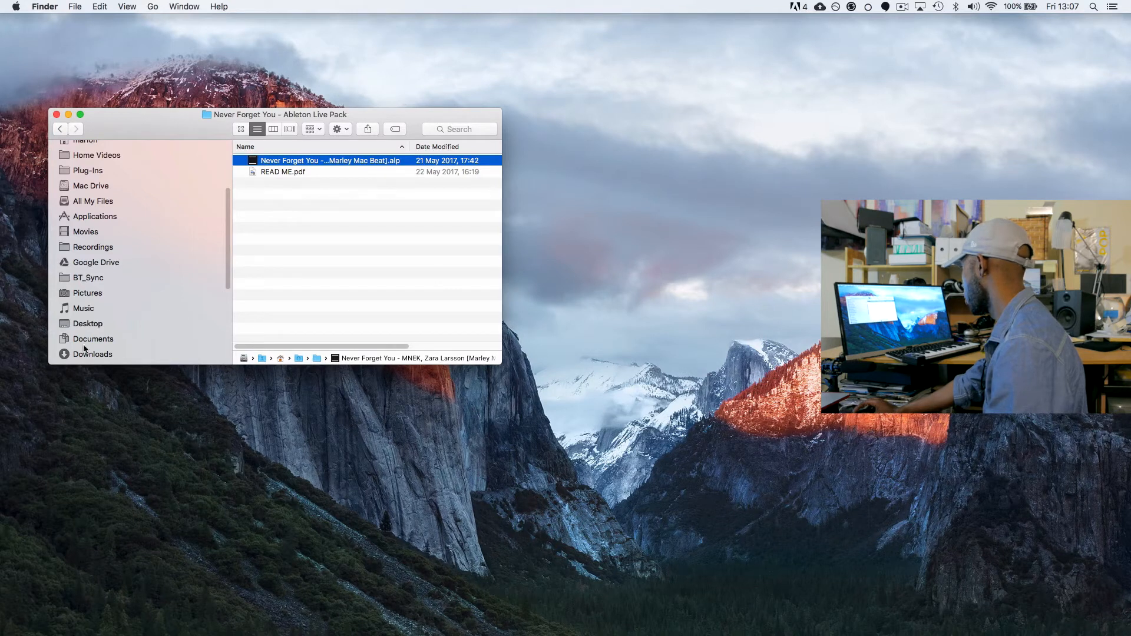
left_click(88, 323)
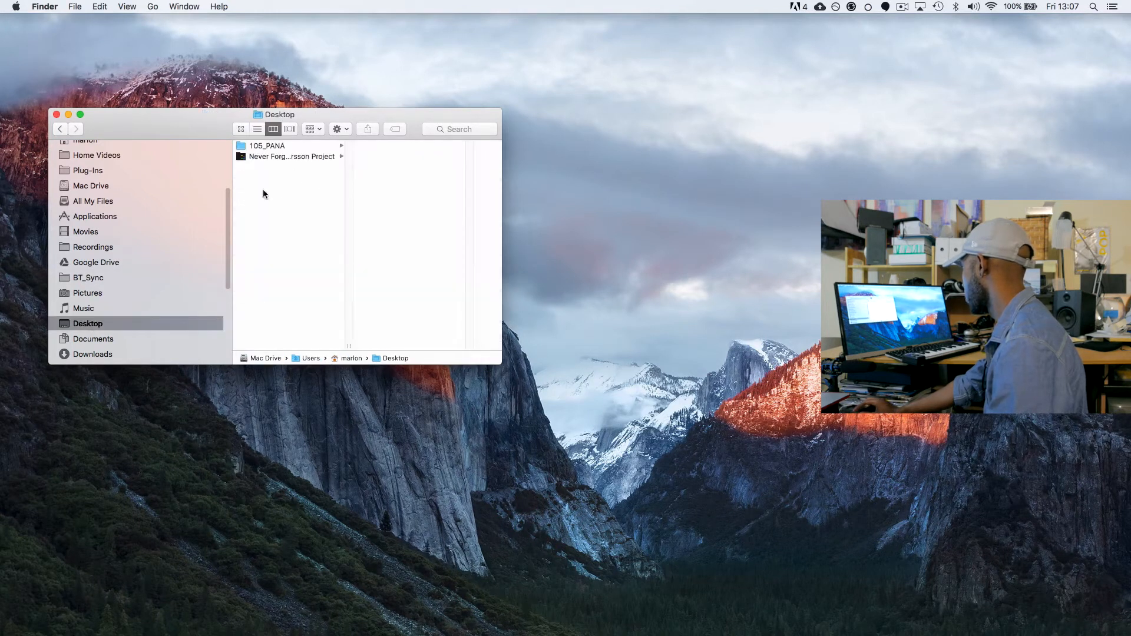
mouse_move(268, 162)
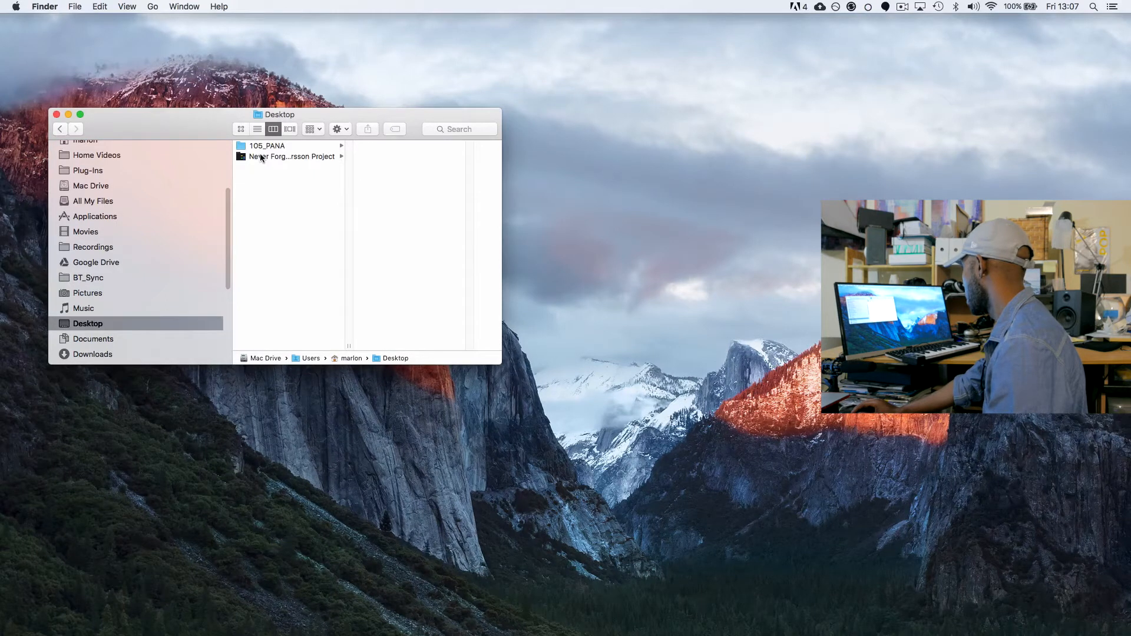
left_click(291, 157)
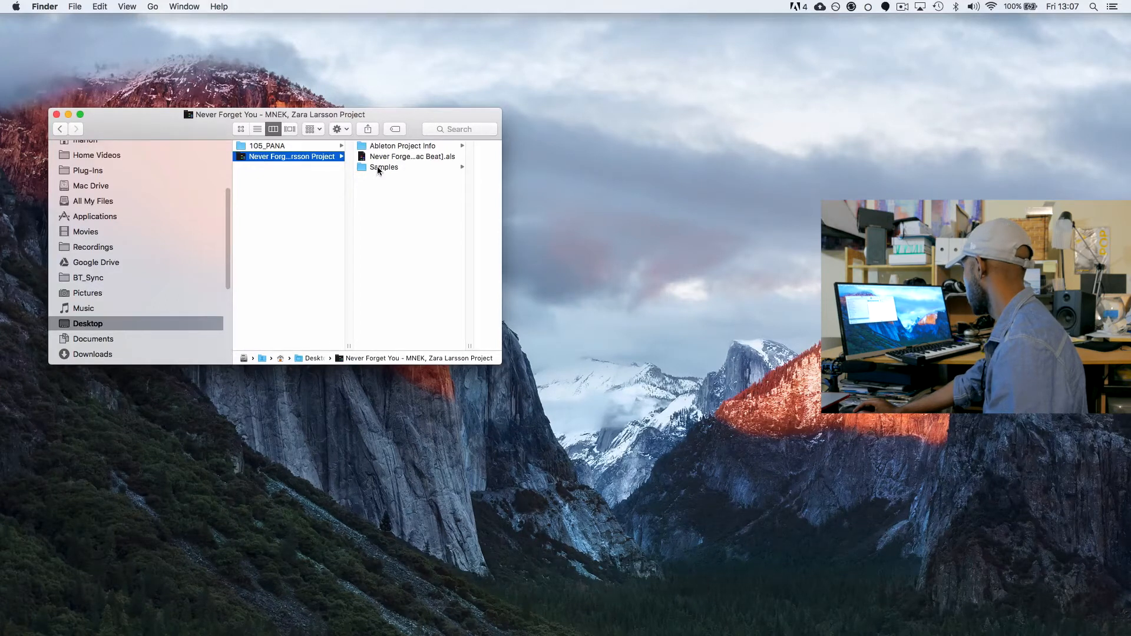
left_click(384, 166)
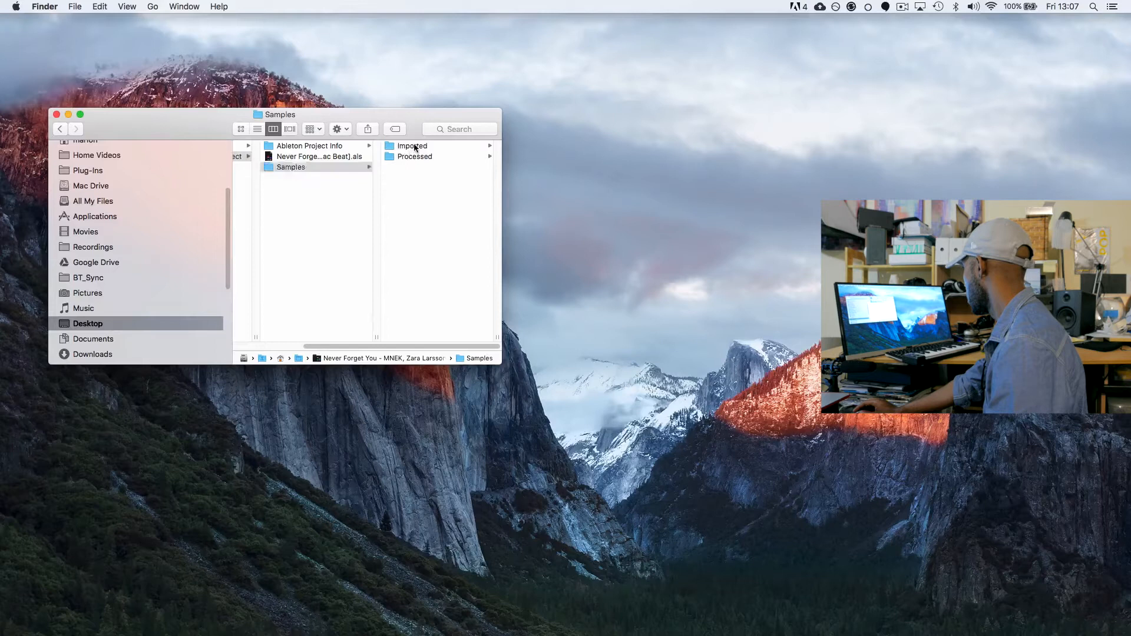
left_click(412, 146)
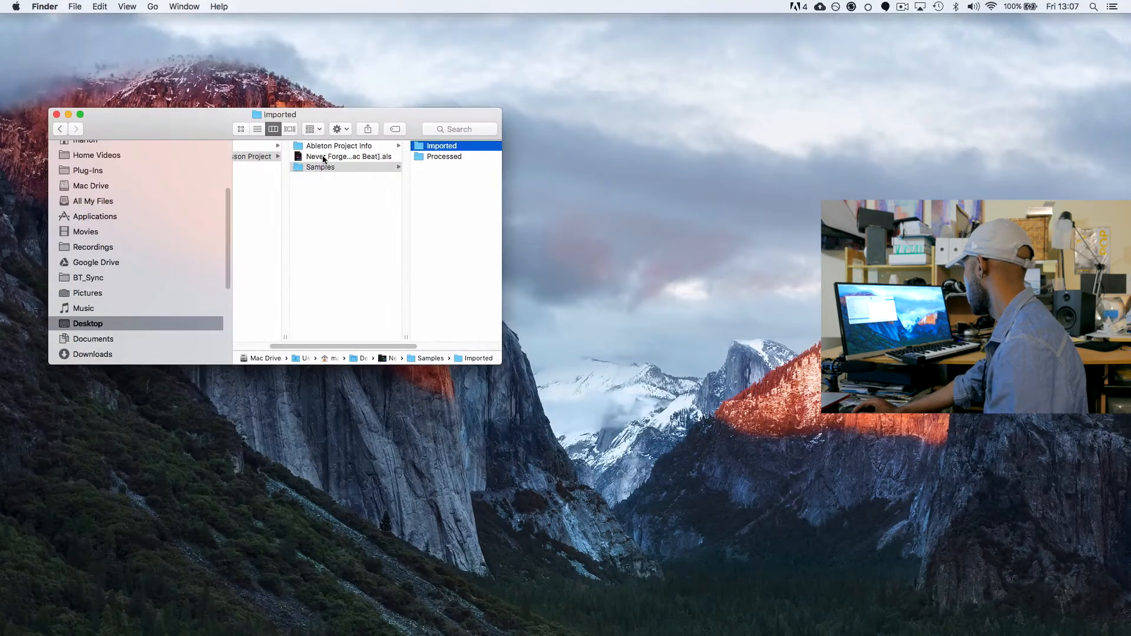
left_click(349, 157)
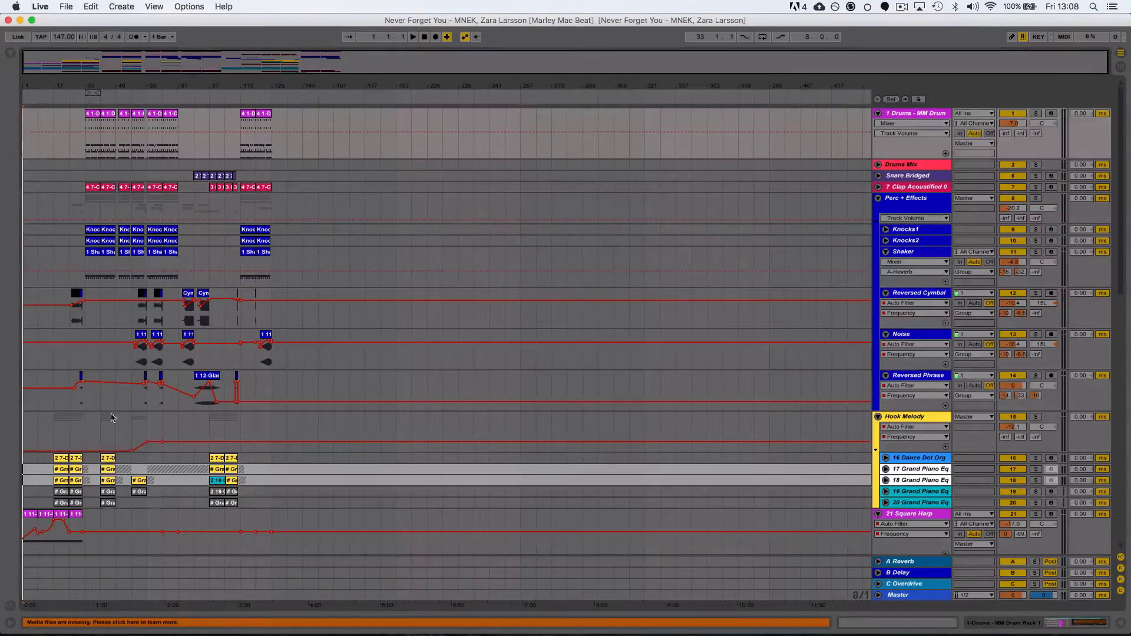
mouse_move(189, 288)
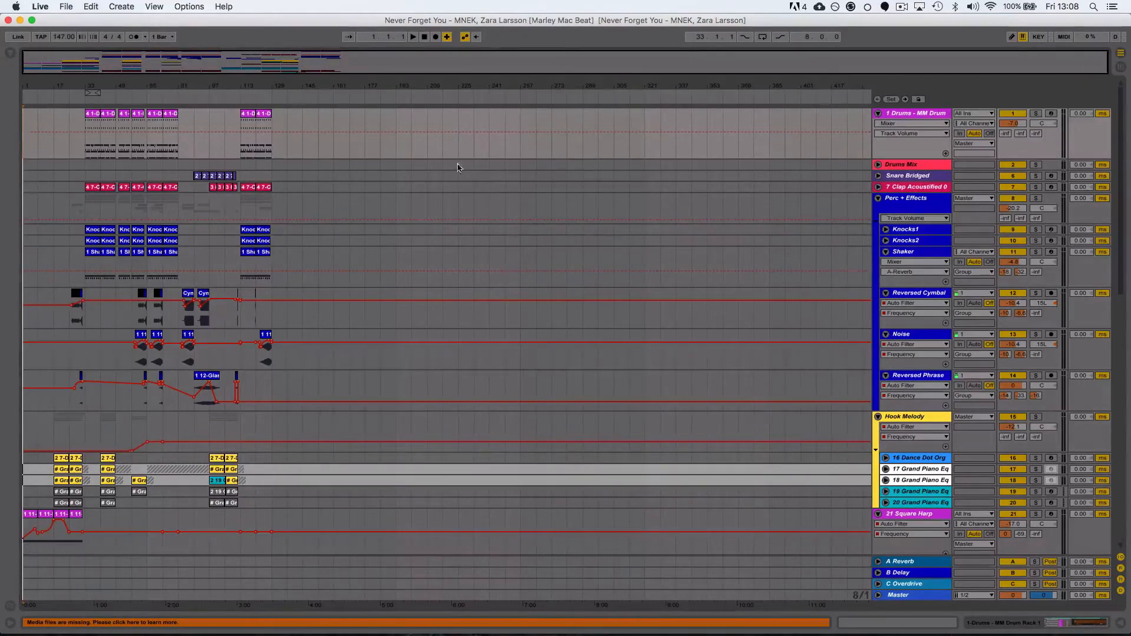
left_click(412, 37)
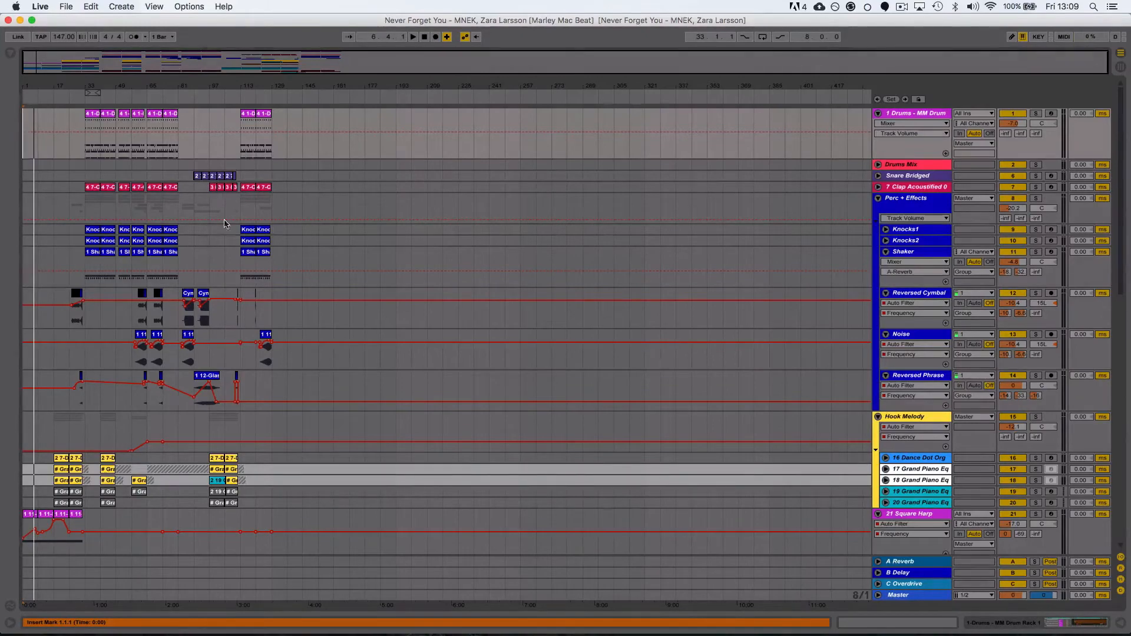
mouse_move(304, 210)
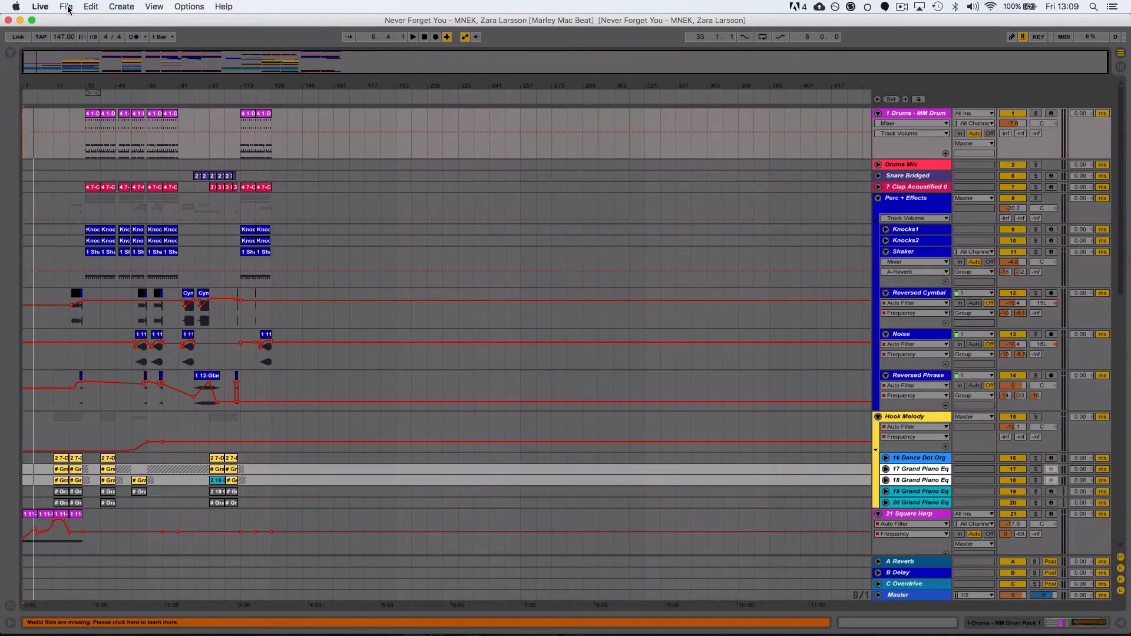
Bring up Manage Files from the File menu for the Never Forget You set.
left_click(68, 6)
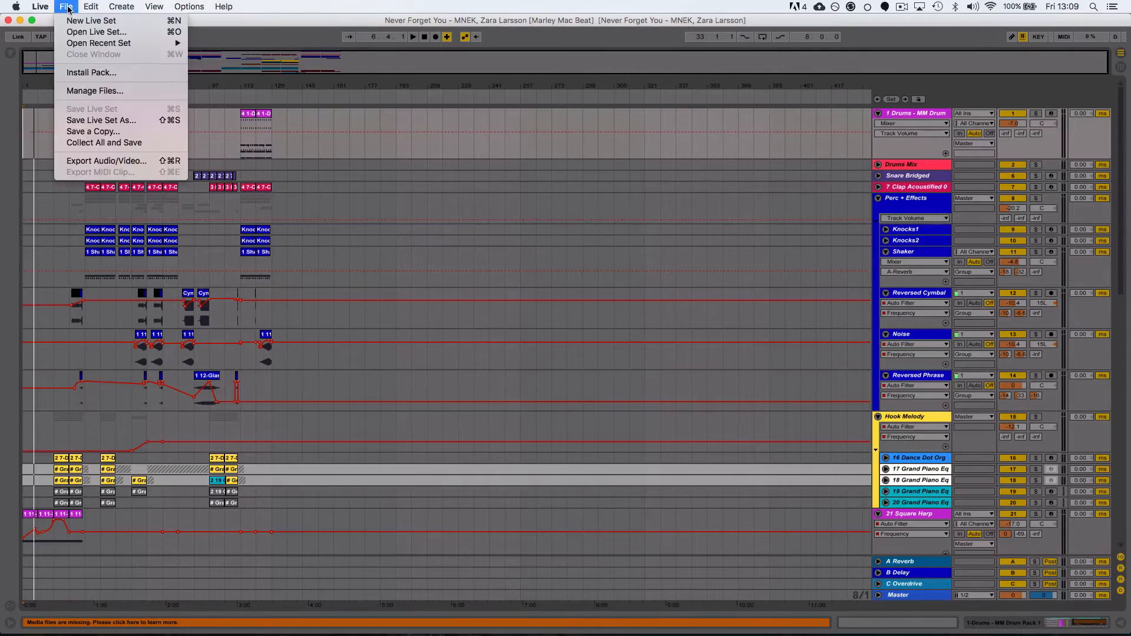
mouse_move(91, 131)
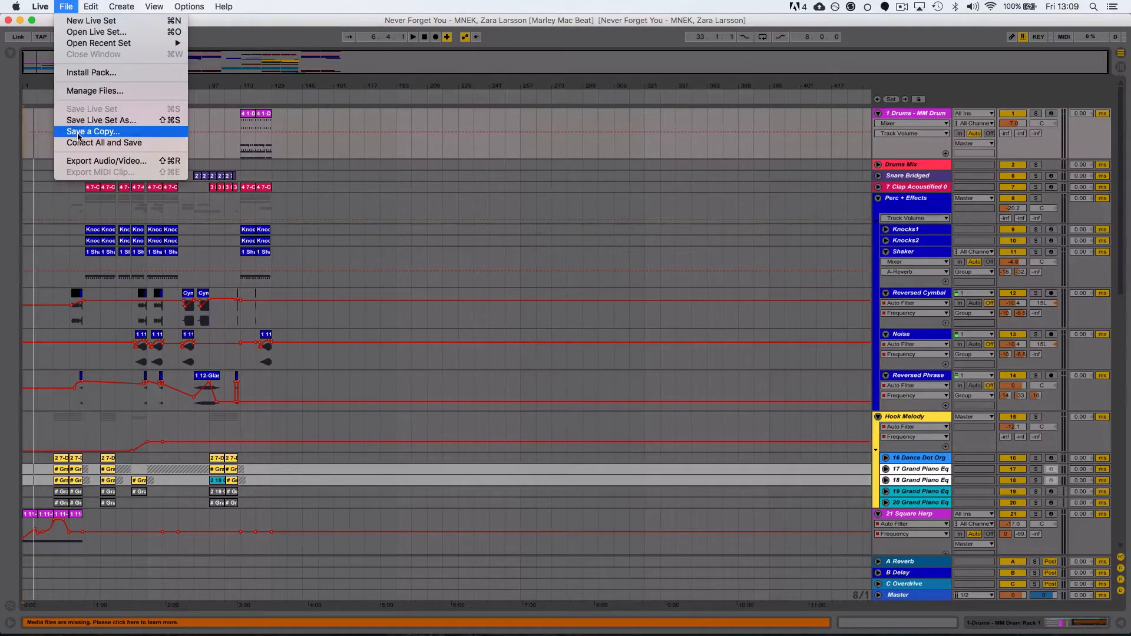
mouse_move(105, 143)
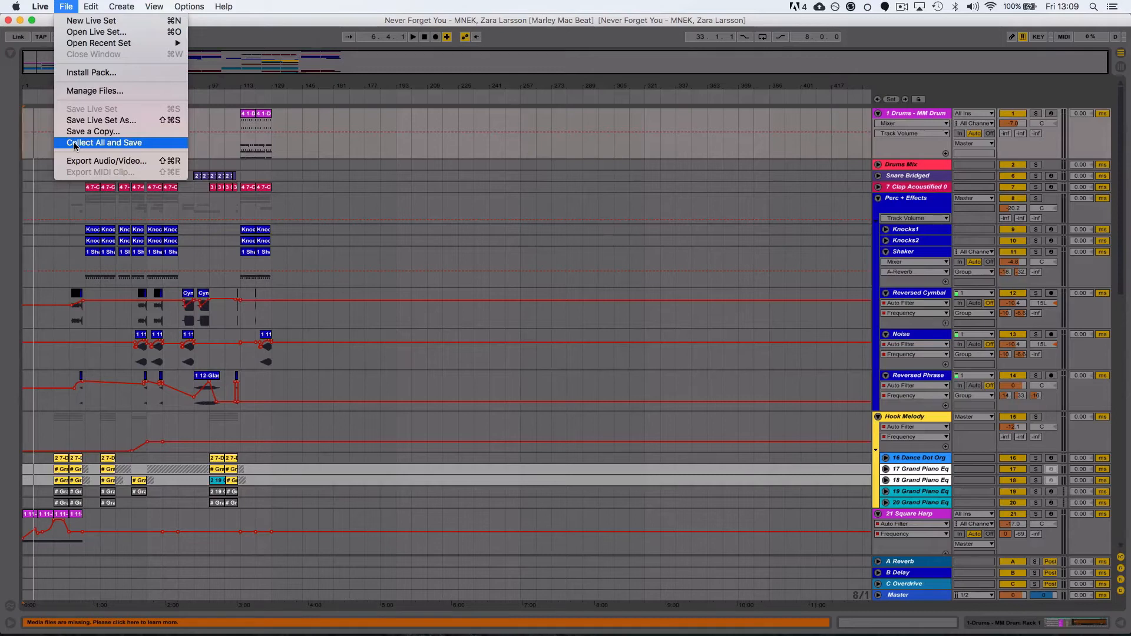
mouse_move(101, 120)
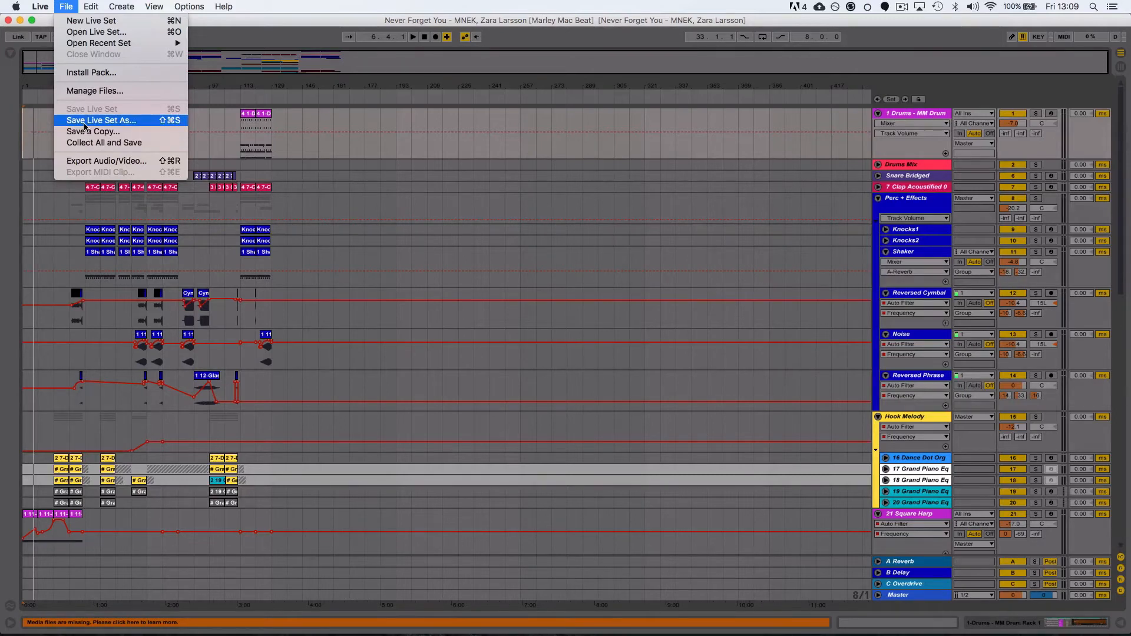
mouse_move(94, 91)
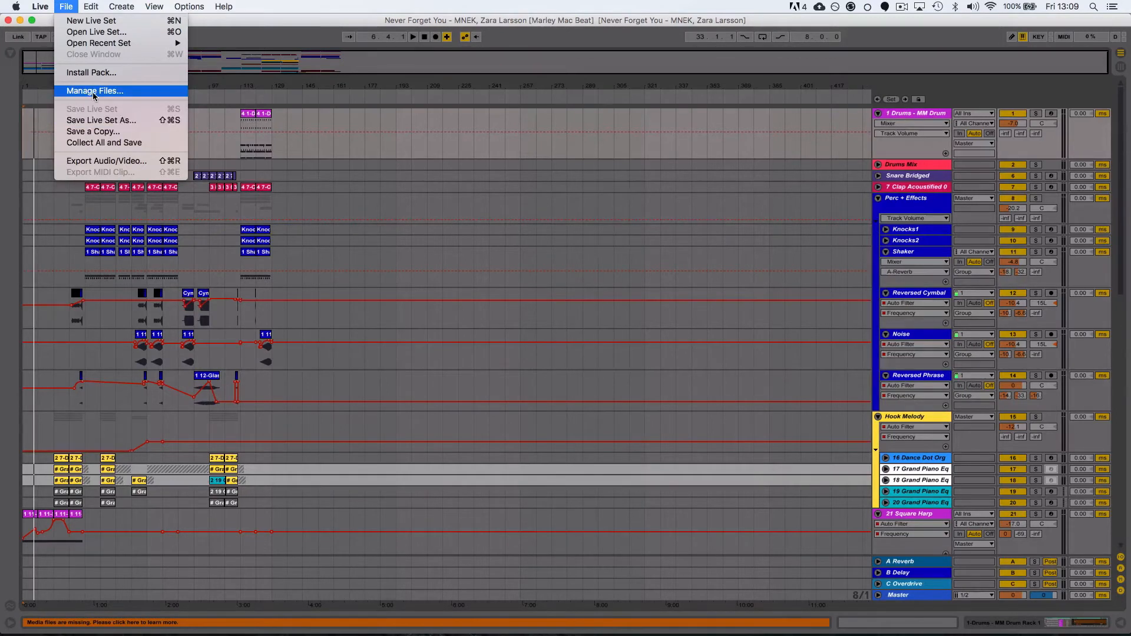
left_click(94, 91)
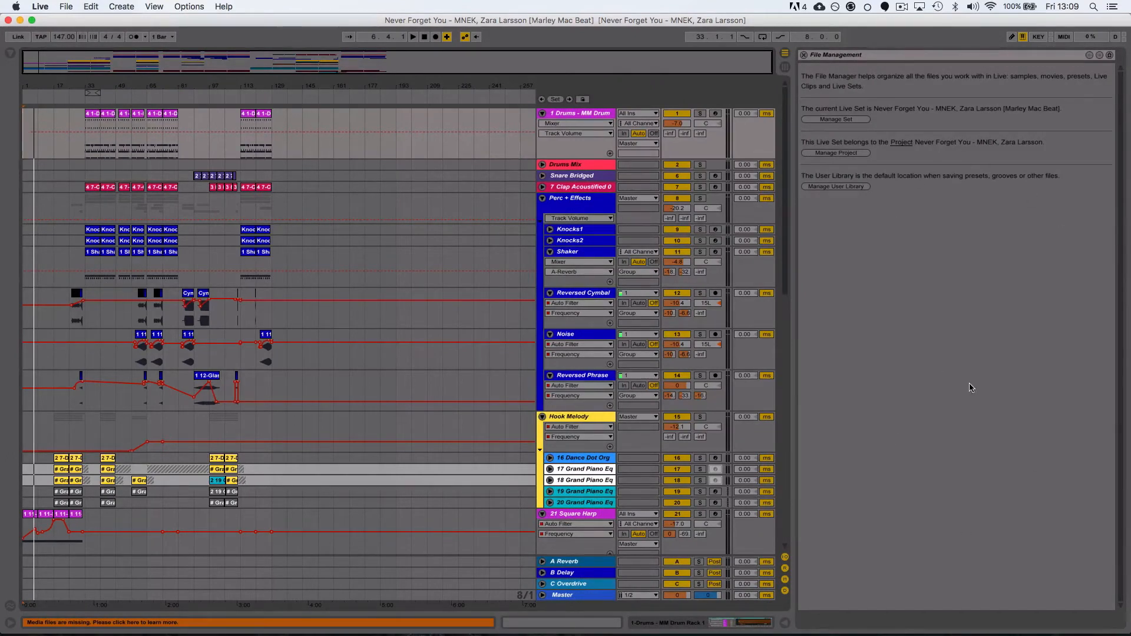
left_click(153, 7)
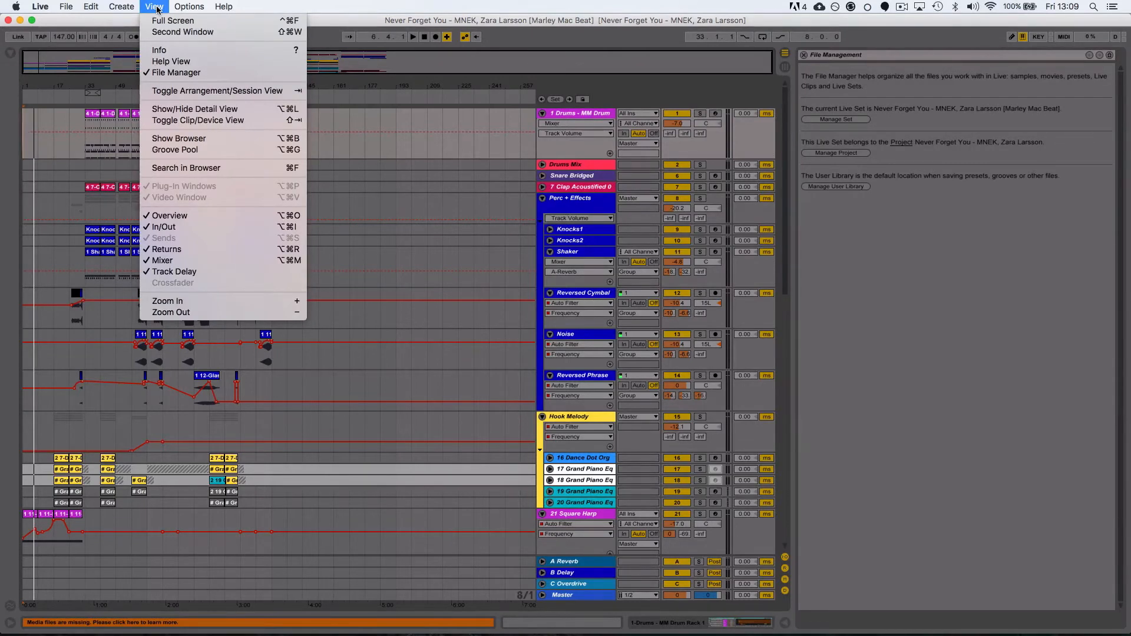
mouse_move(253, 81)
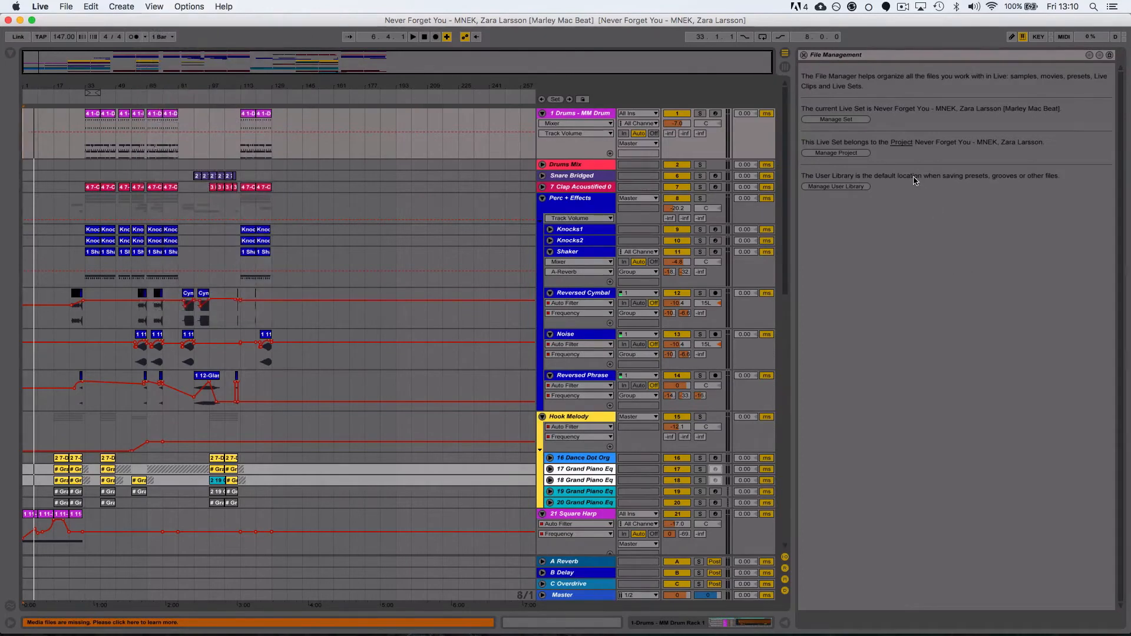
mouse_move(844, 143)
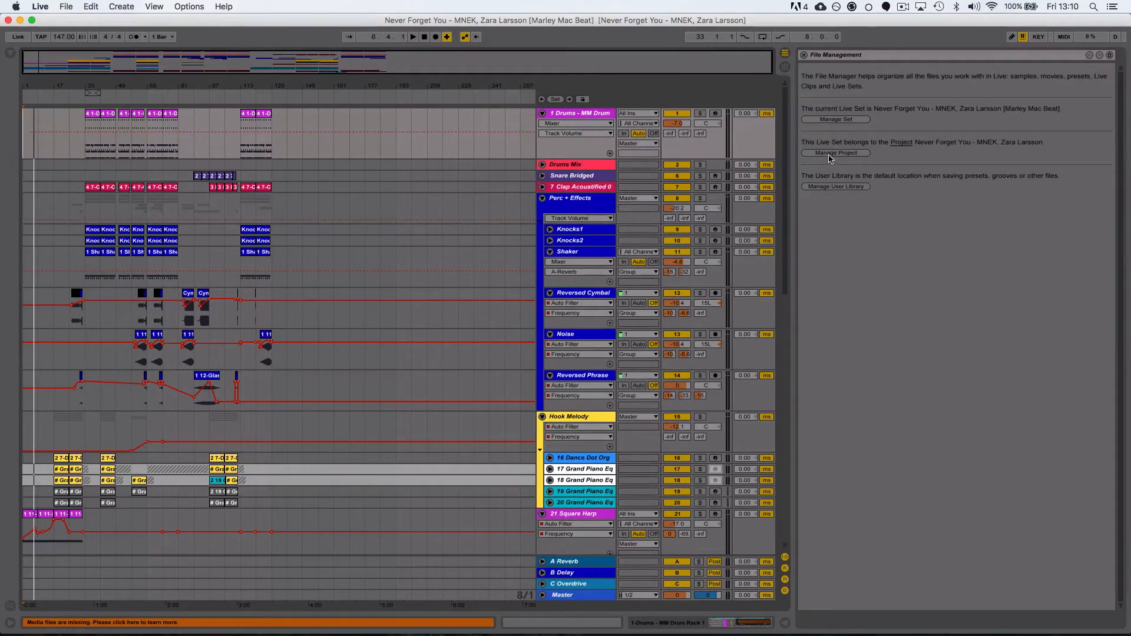
Switch to Manage Project and reveal the project's location path and contents with 67 media files.
left_click(834, 152)
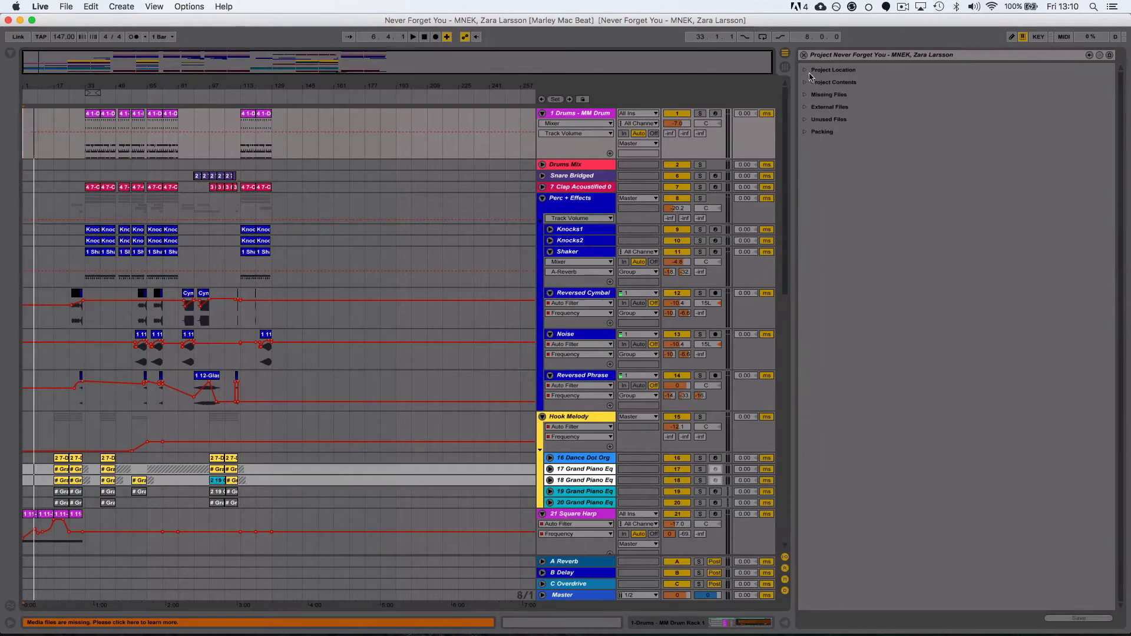
mouse_move(816, 95)
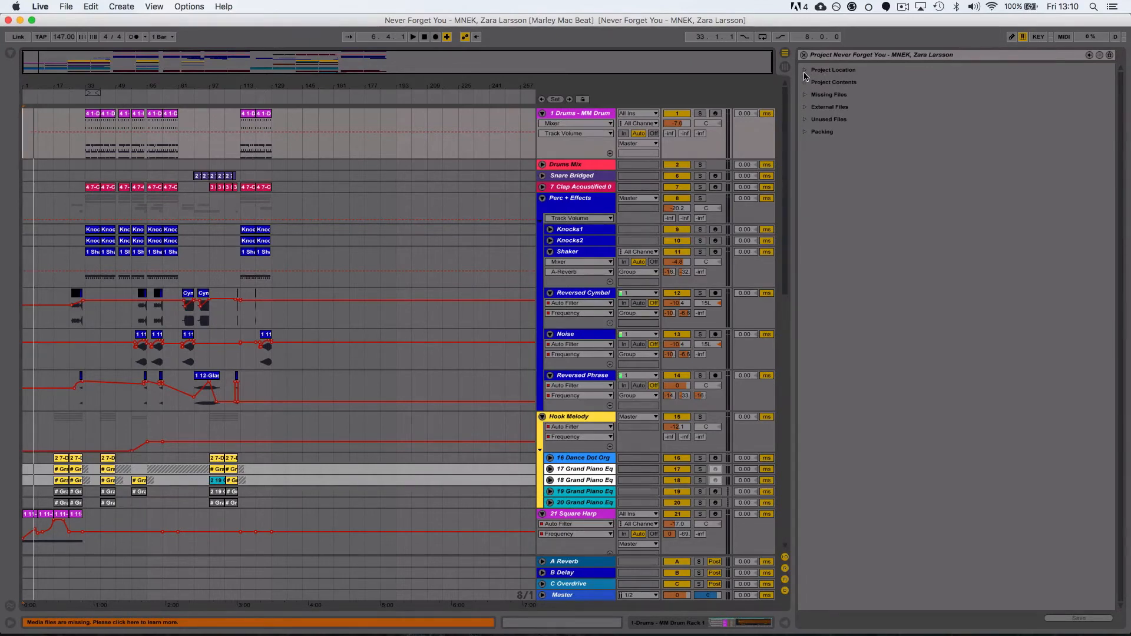
left_click(805, 69)
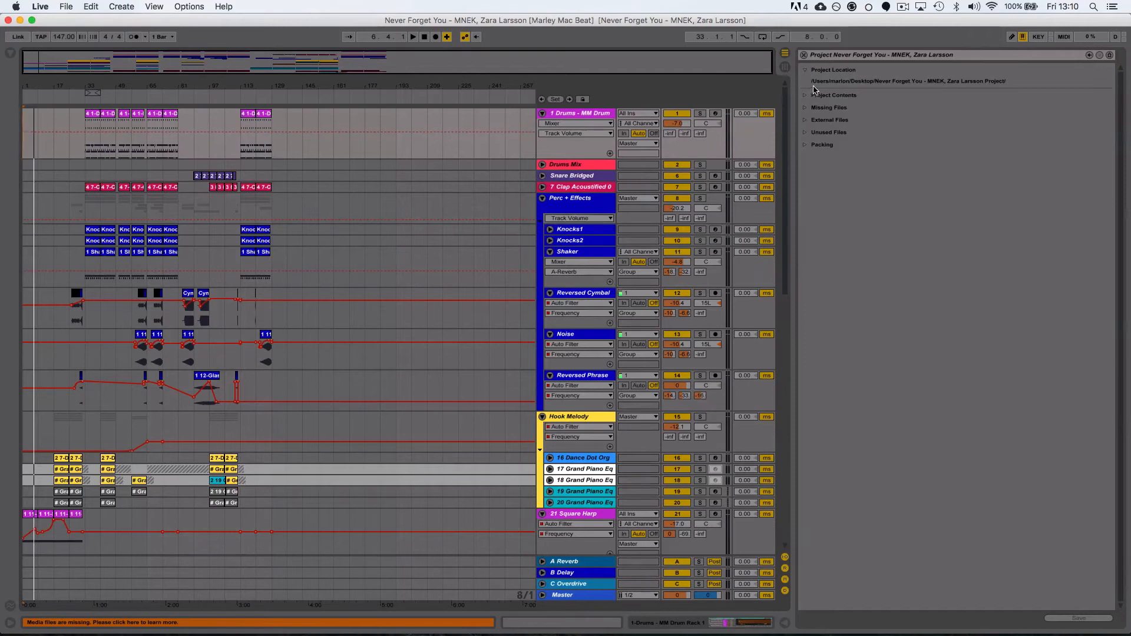
mouse_move(938, 96)
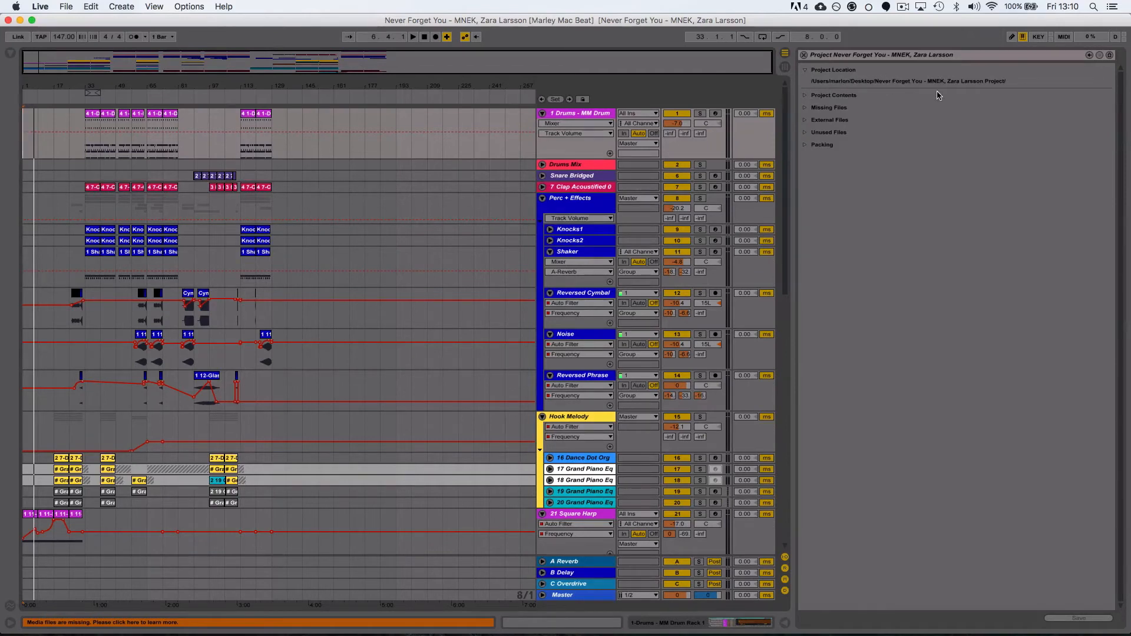
mouse_move(905, 88)
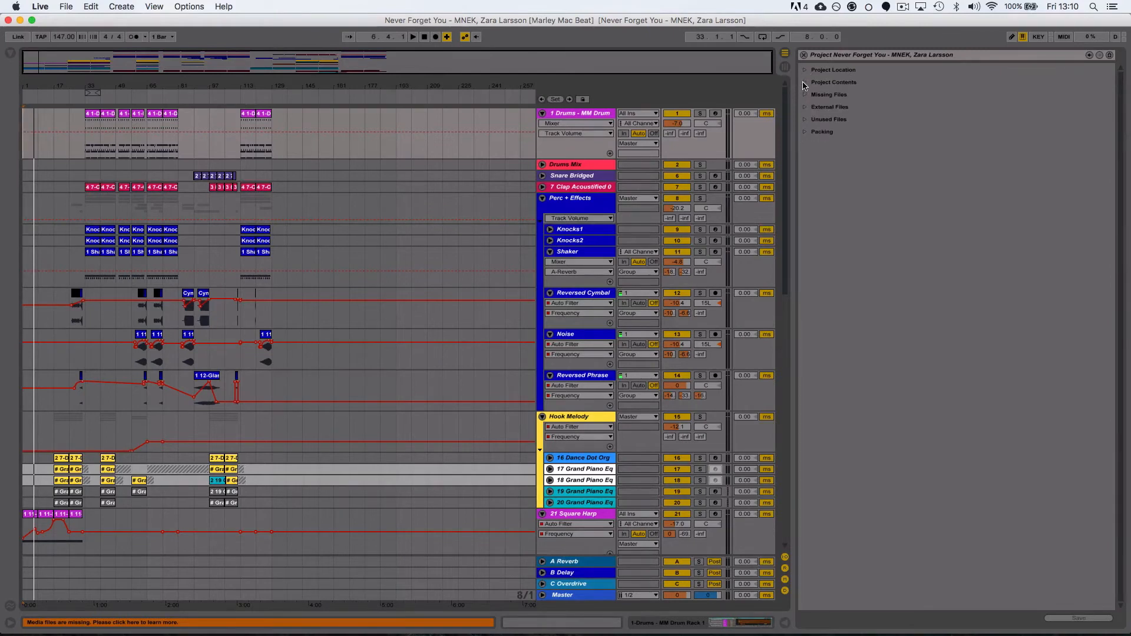
left_click(806, 81)
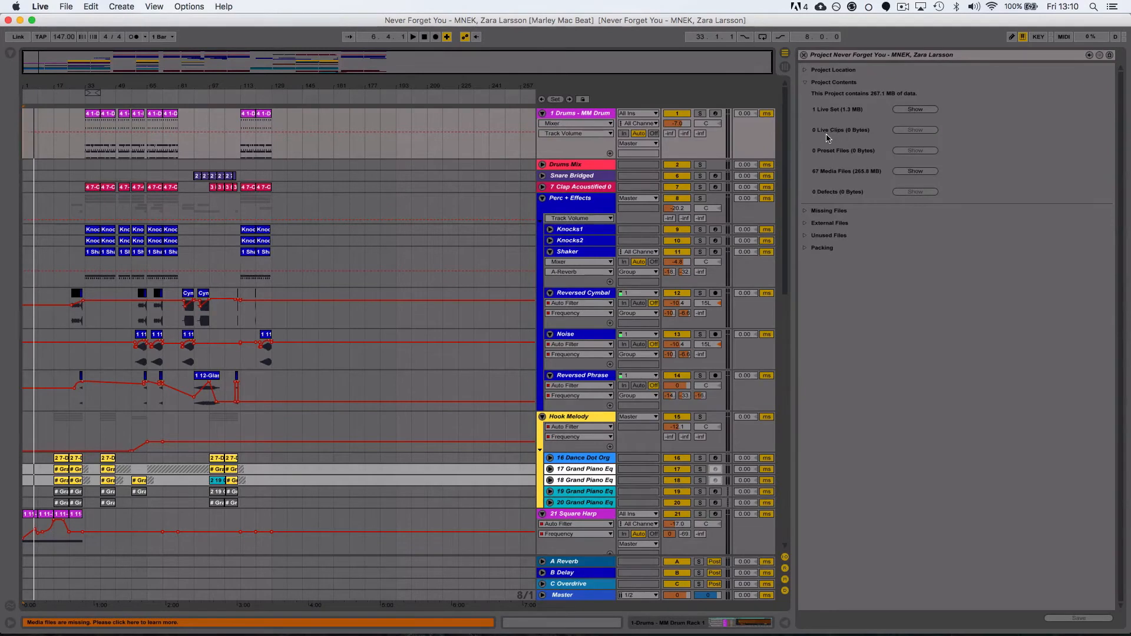
mouse_move(828, 160)
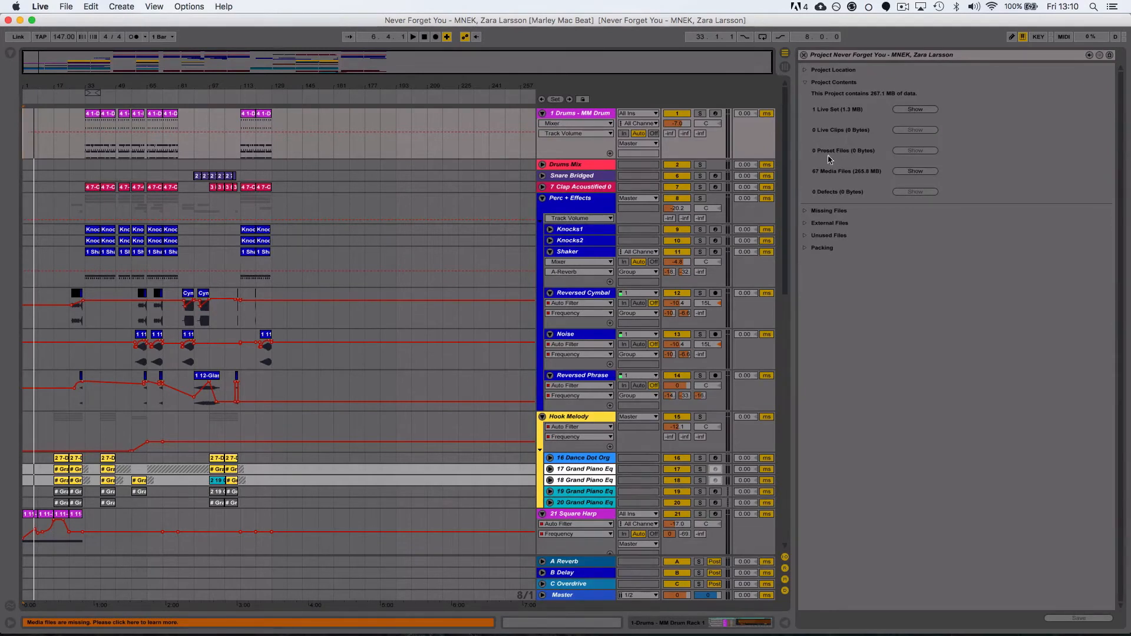
mouse_move(832, 184)
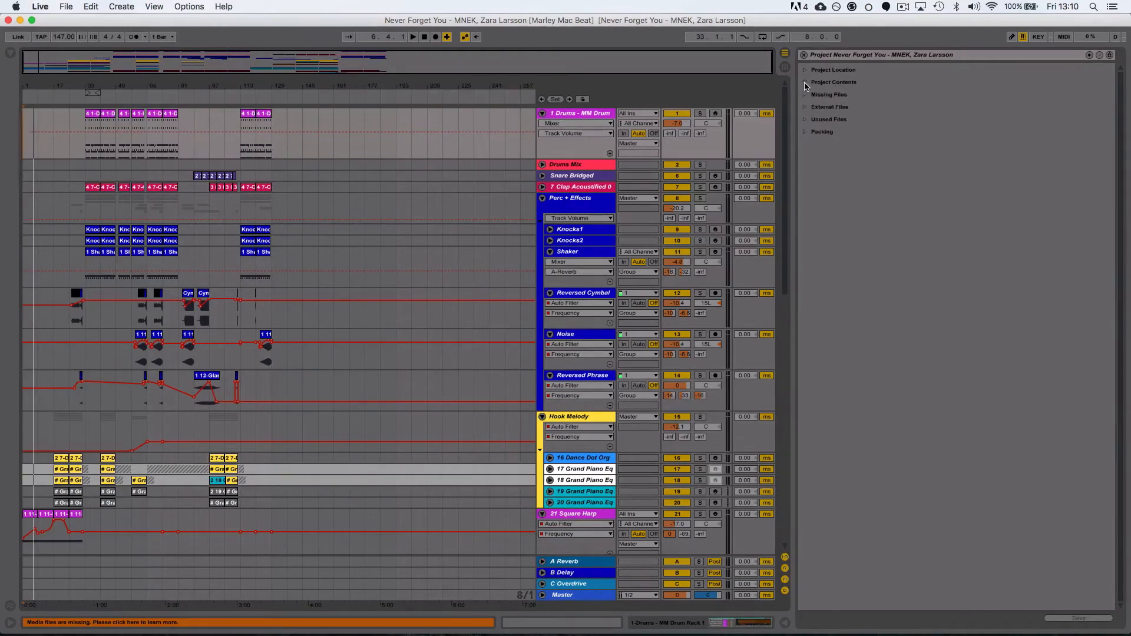
left_click(805, 94)
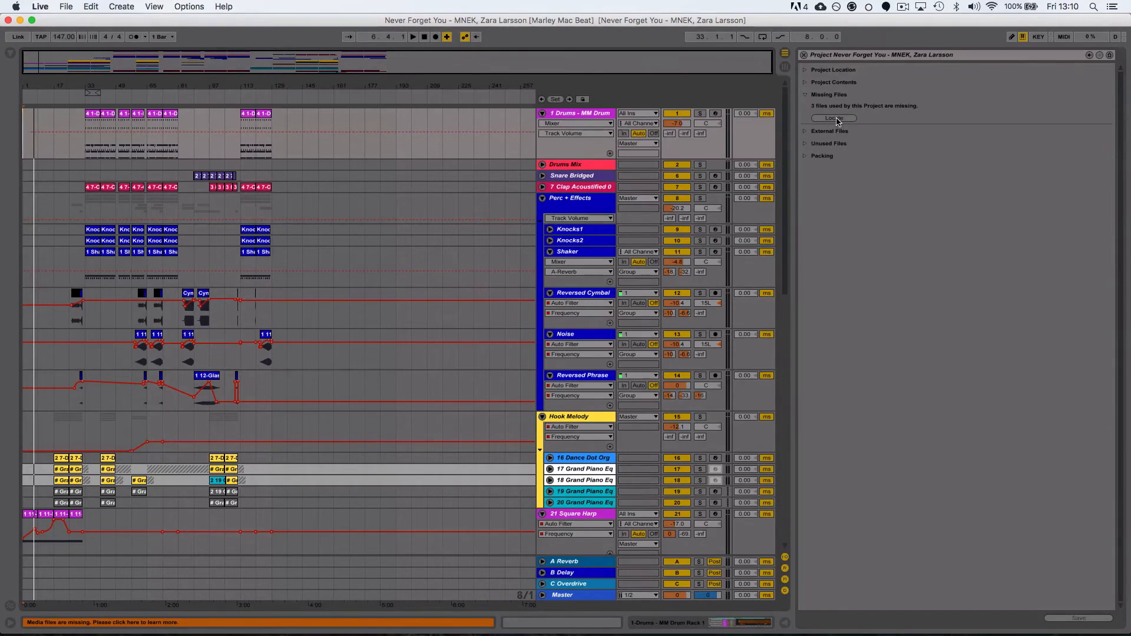
left_click(835, 118)
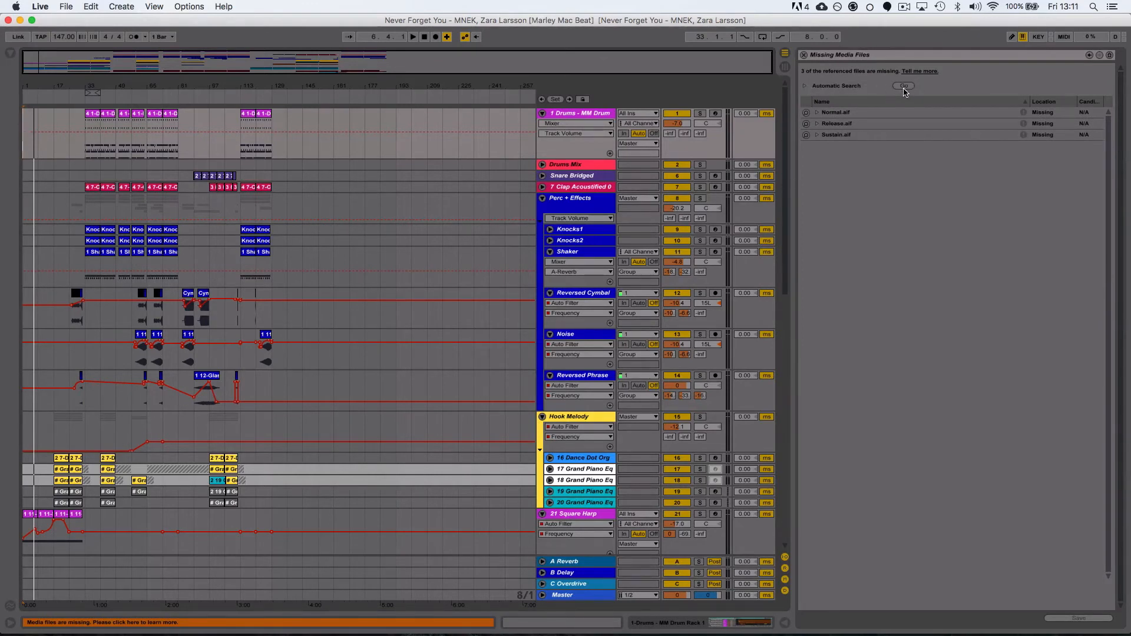
mouse_move(818, 86)
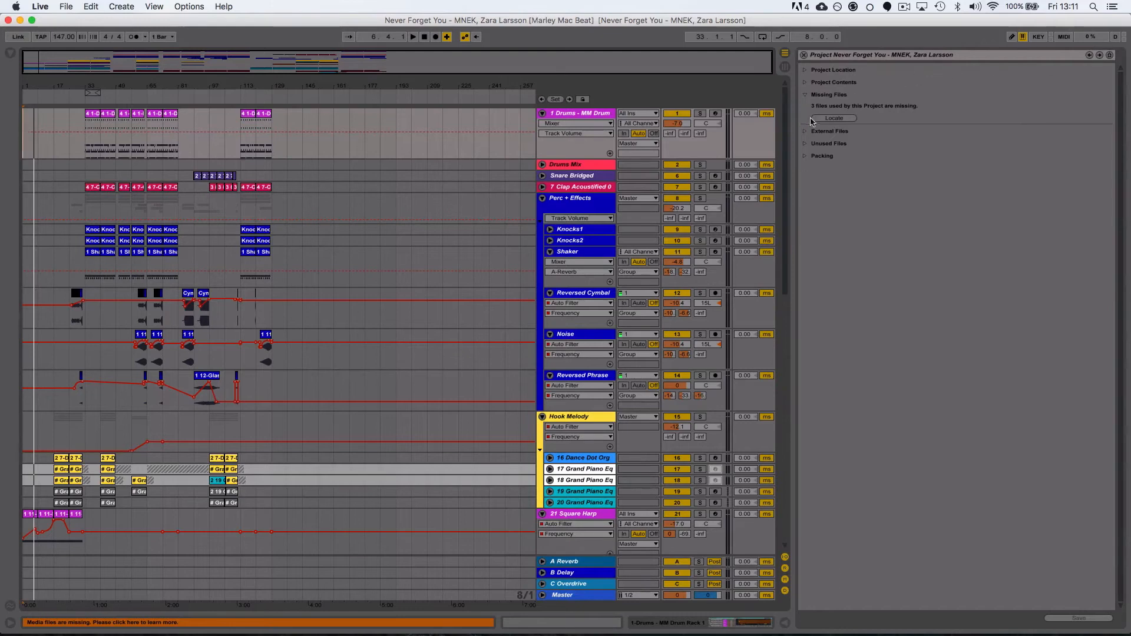
left_click(805, 95)
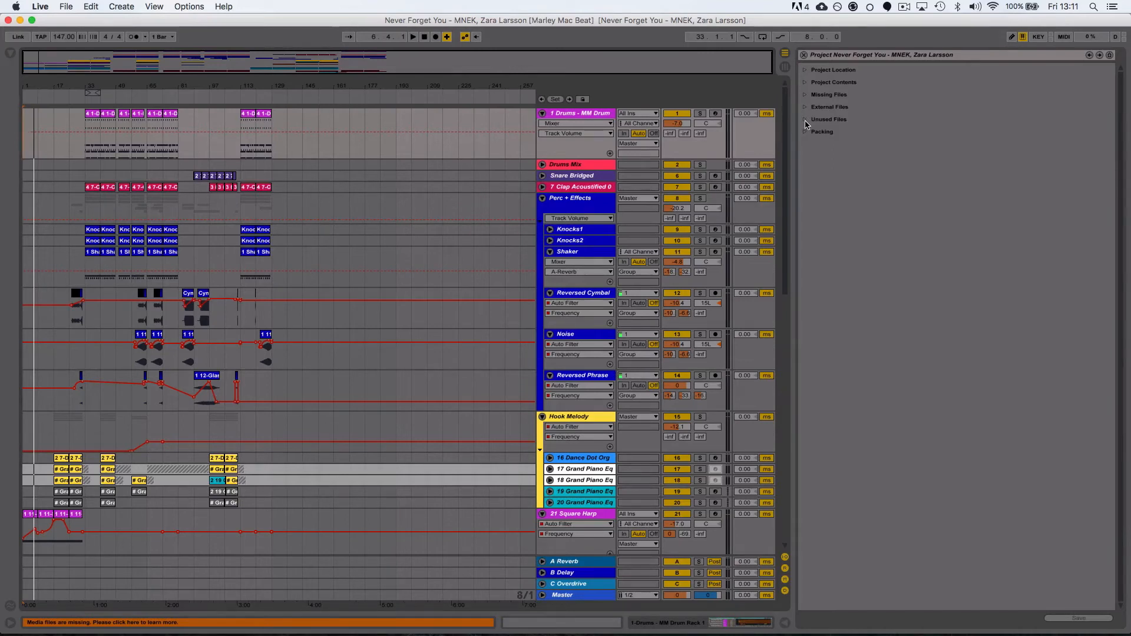
Expand Unused Files, confirming the project has no unused media files.
left_click(805, 119)
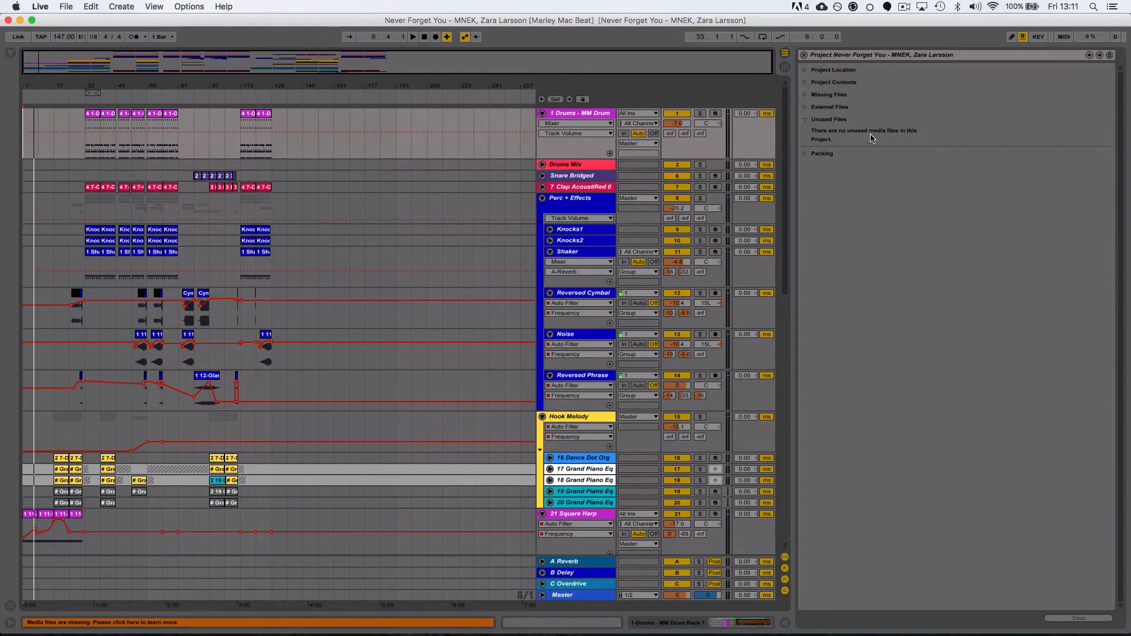
mouse_move(840, 146)
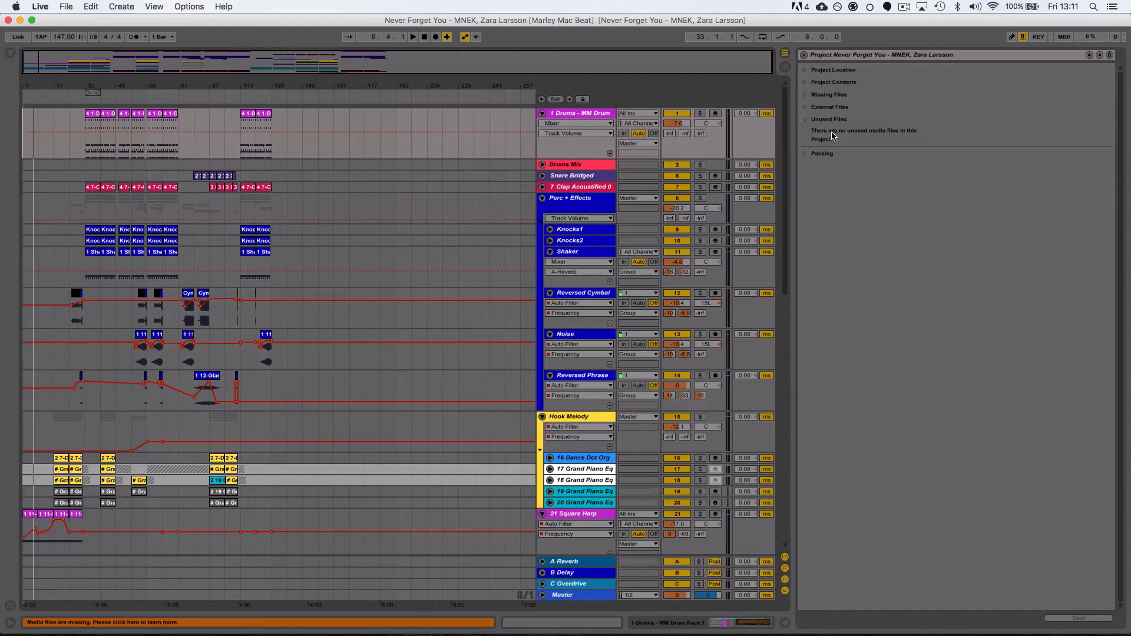
mouse_move(908, 143)
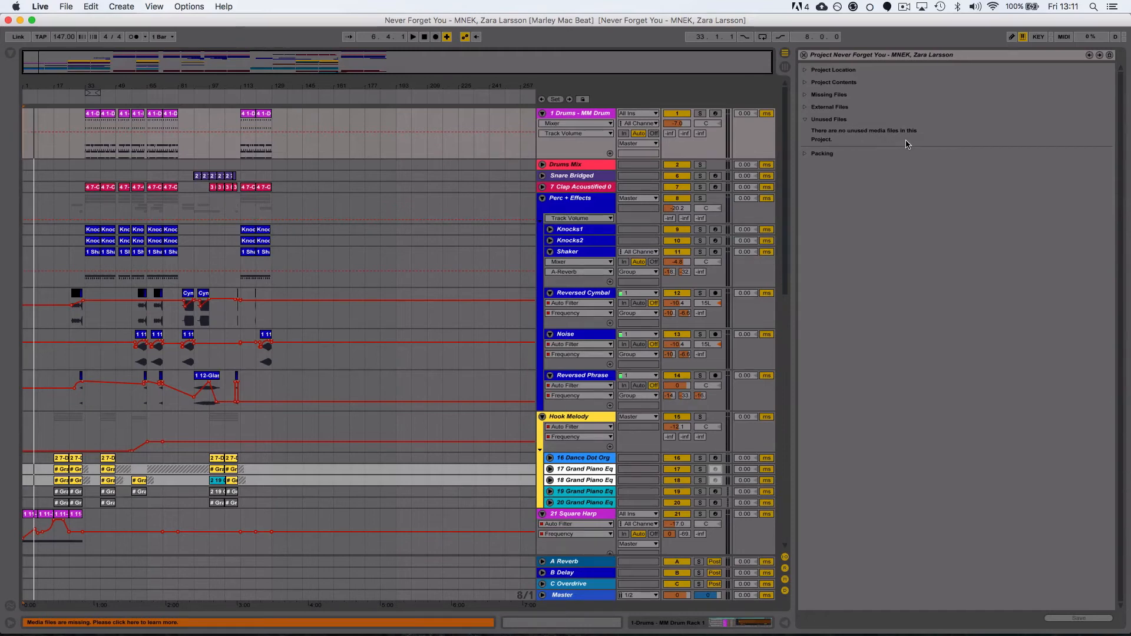
mouse_move(821, 142)
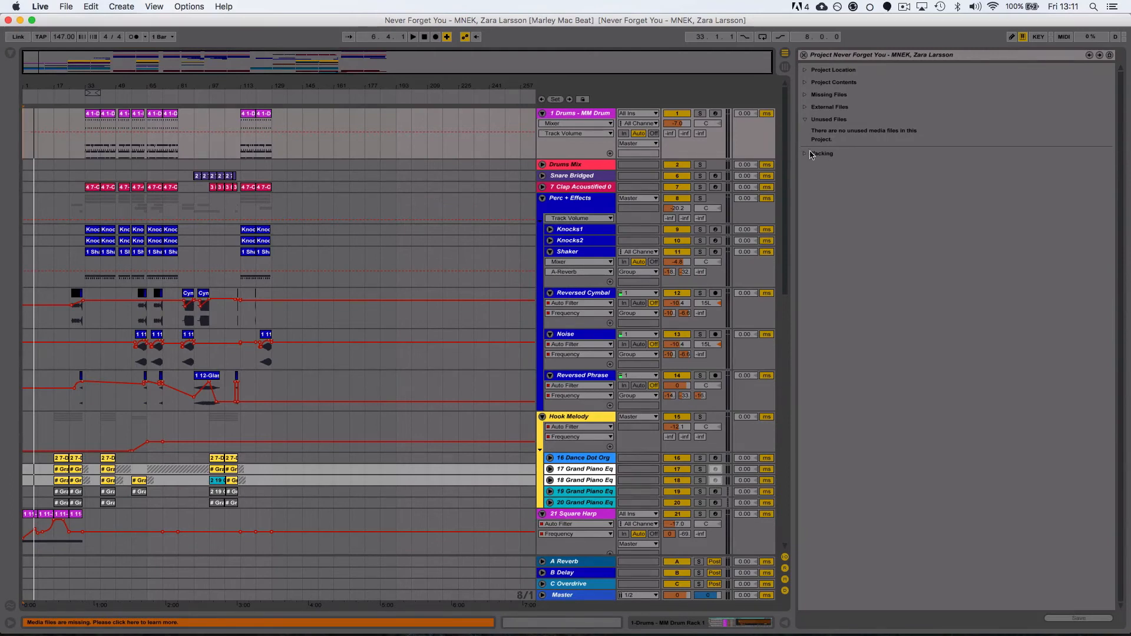
Expand the Packing section and launch Create Pack for the Never Forget You project.
left_click(805, 119)
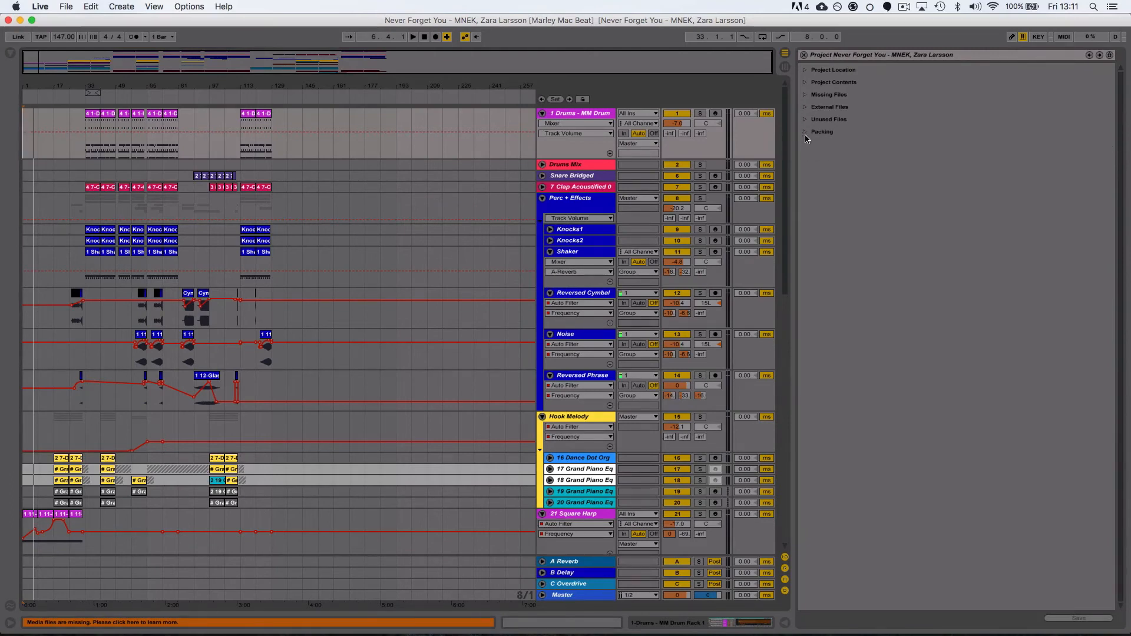
left_click(805, 131)
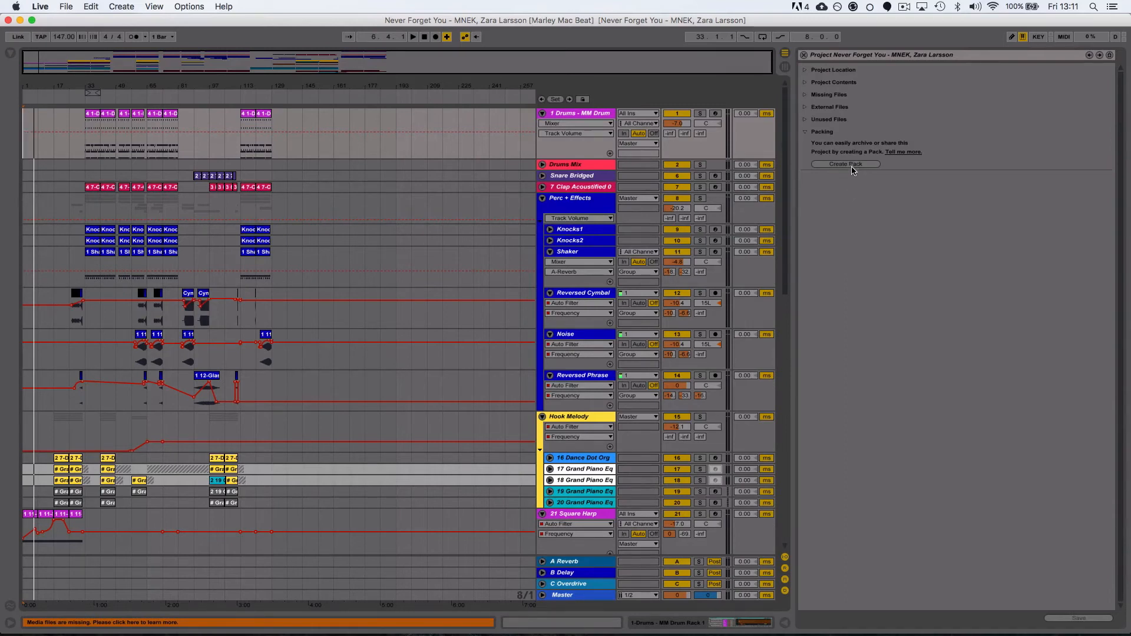
left_click(846, 164)
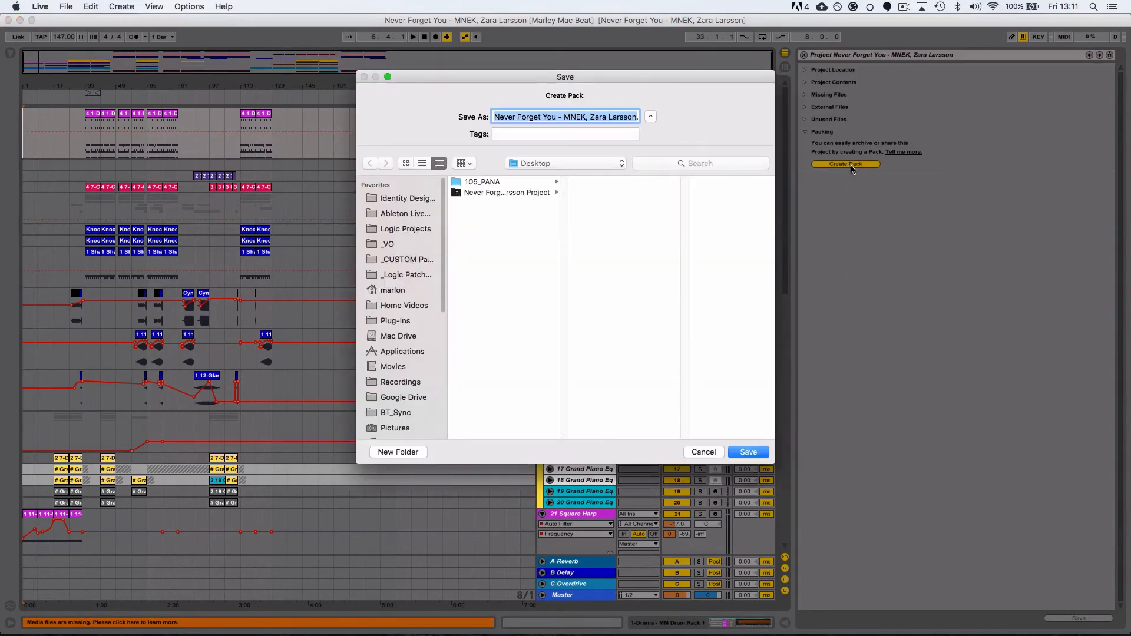
mouse_move(495, 265)
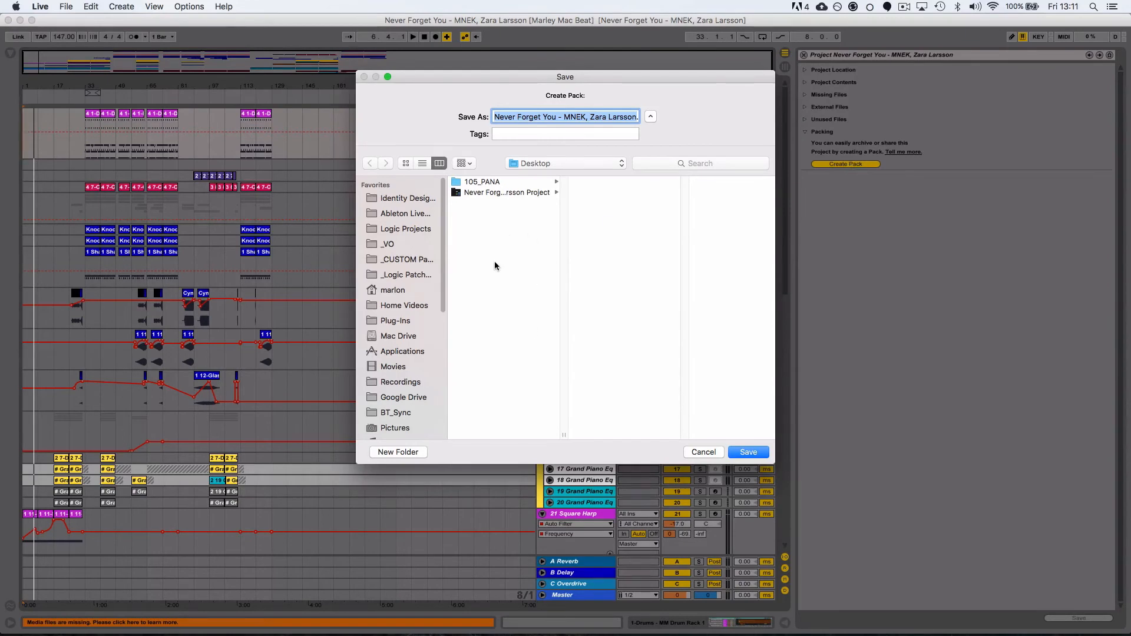
mouse_move(383, 484)
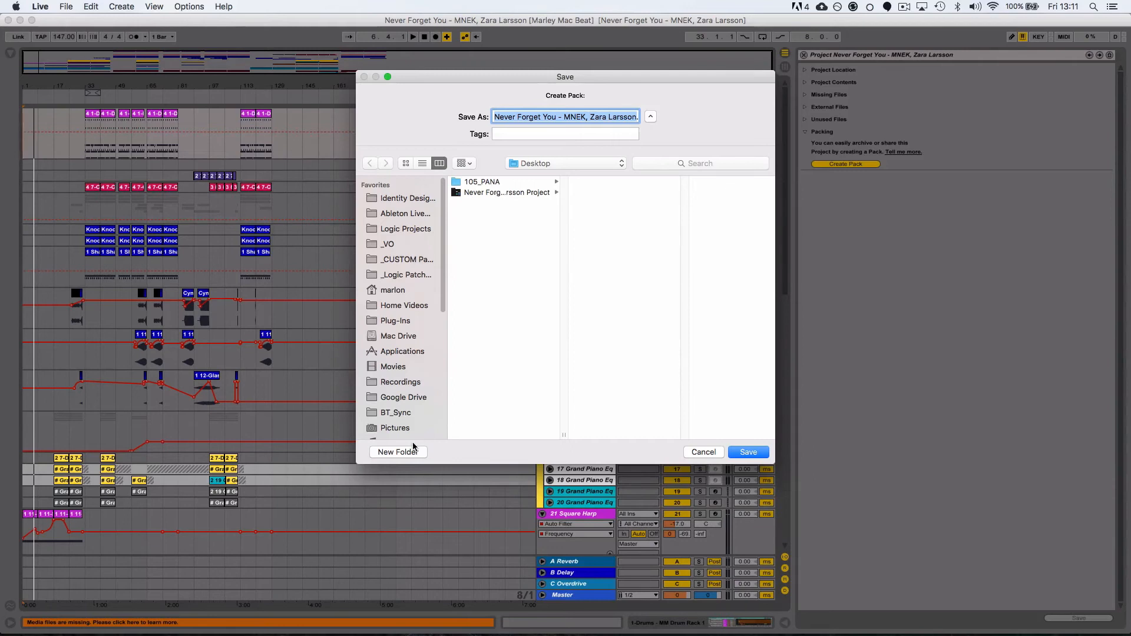
mouse_move(398, 450)
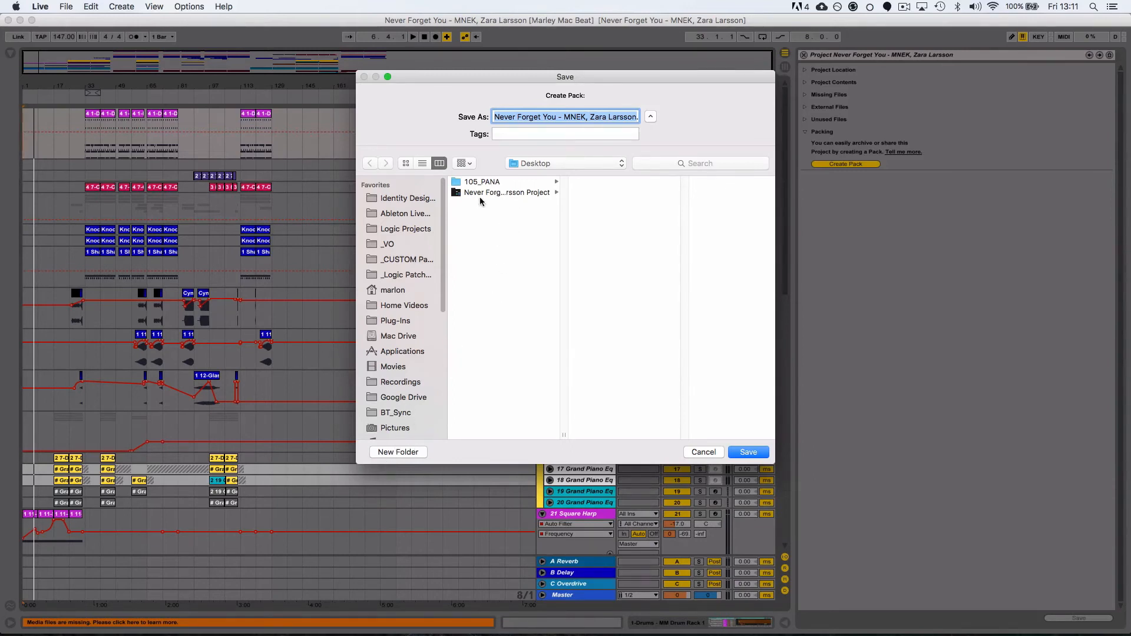
mouse_move(413, 395)
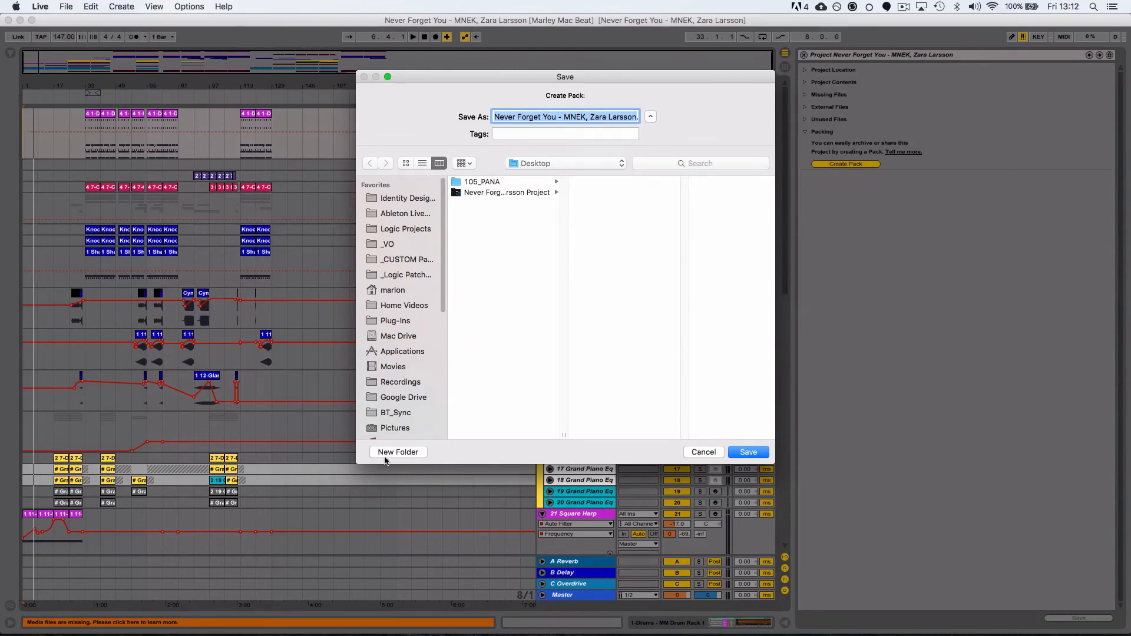
left_click(397, 452)
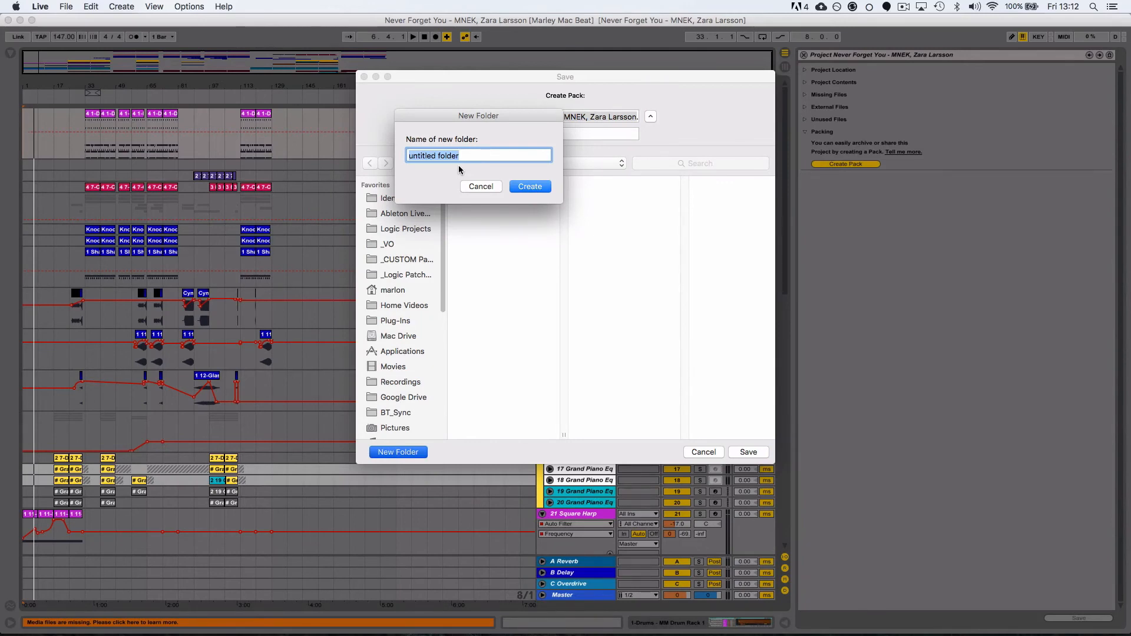
Create a new 'Test Pack' folder on the Desktop as the pack save location.
type("Test")
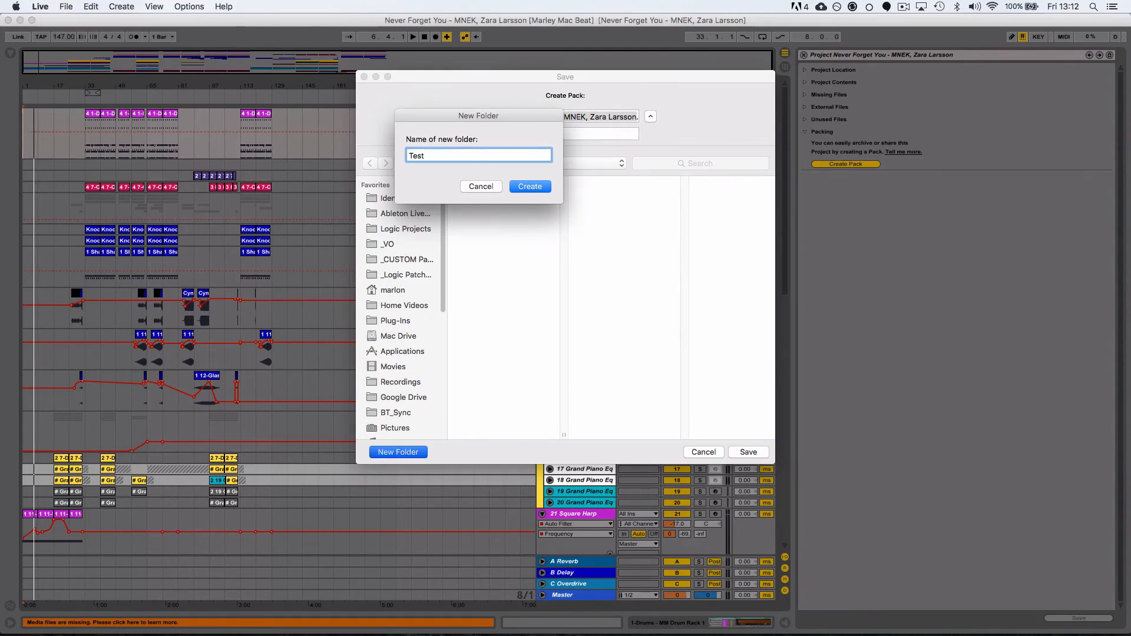
type("PAck")
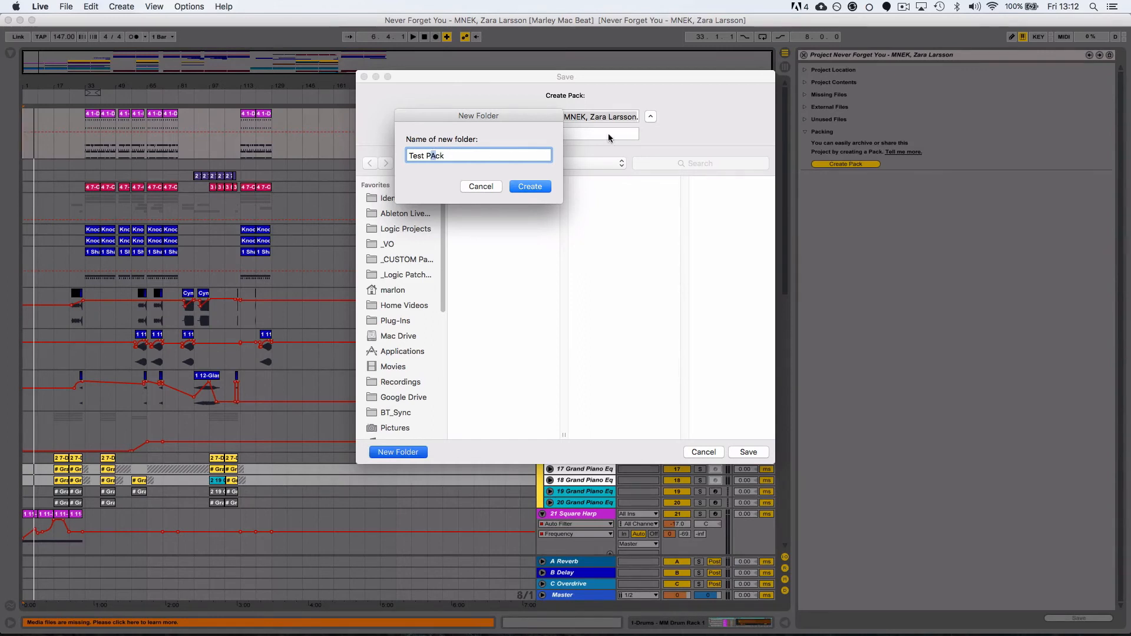
left_click(529, 186)
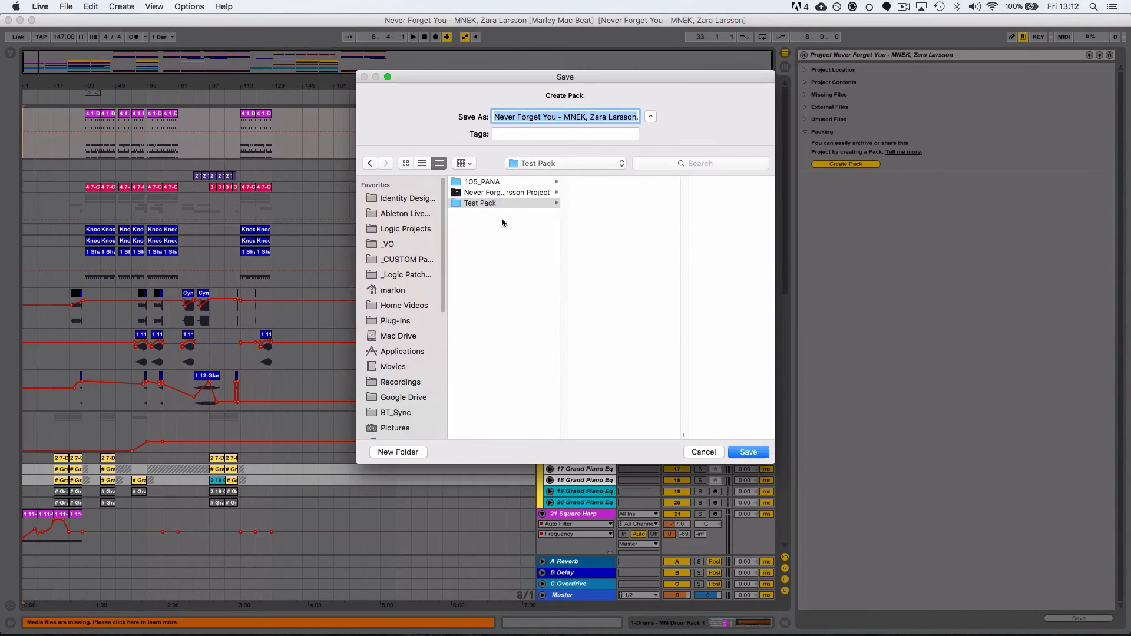
mouse_move(718, 445)
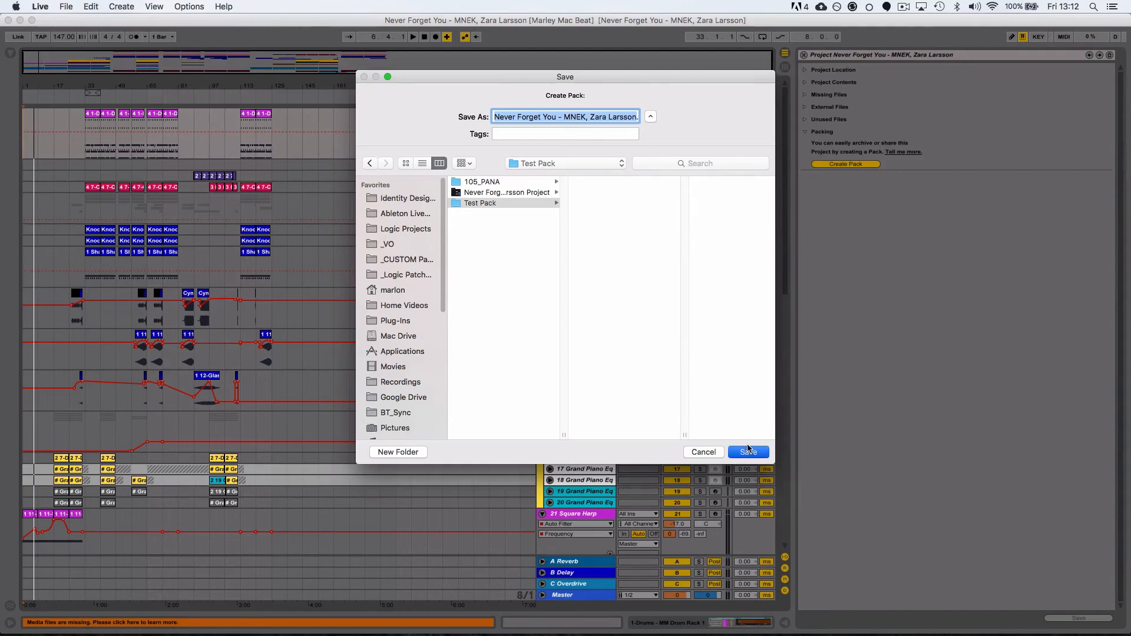
Save Never Forget You - MNEK, Zara Larsson.alp into Test Pack and acknowledge the success message.
left_click(747, 452)
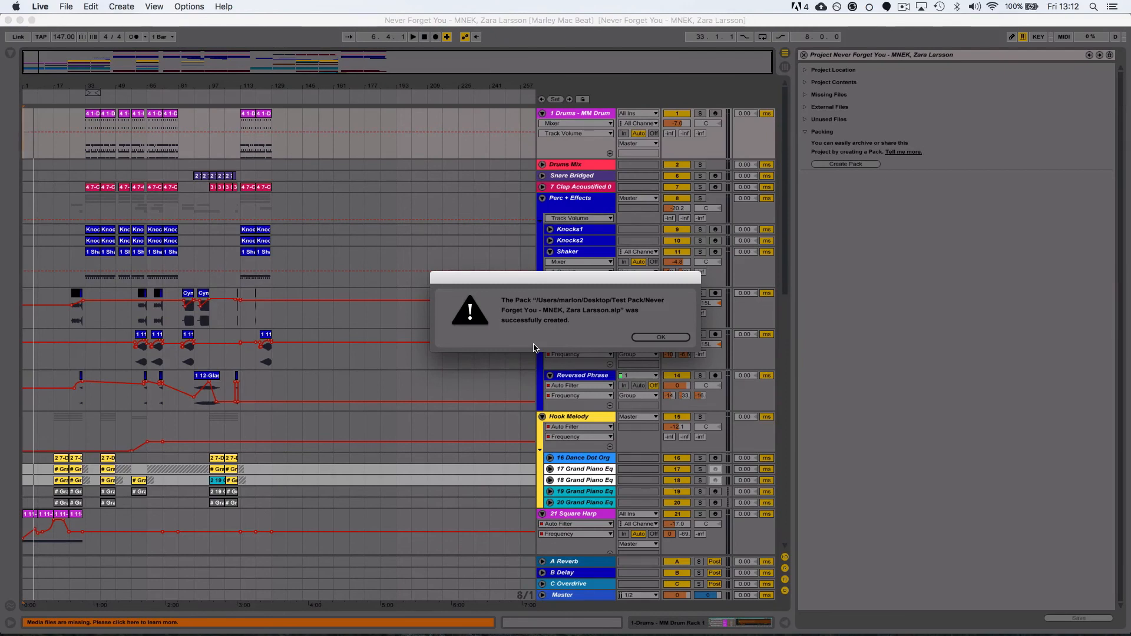
mouse_move(588, 311)
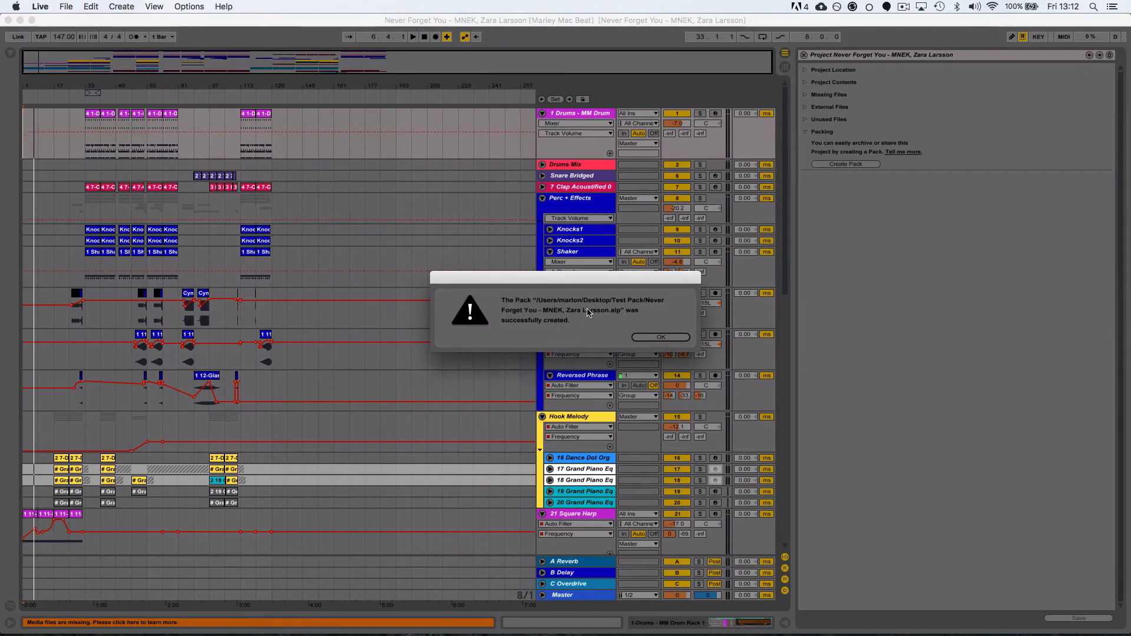
mouse_move(646, 316)
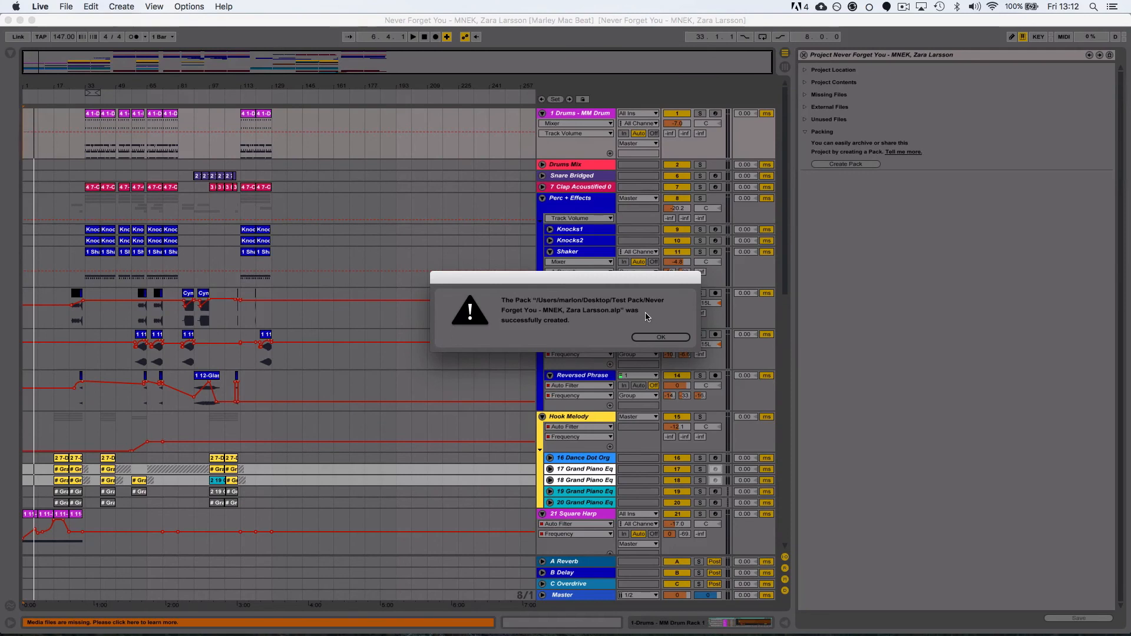
left_click(660, 337)
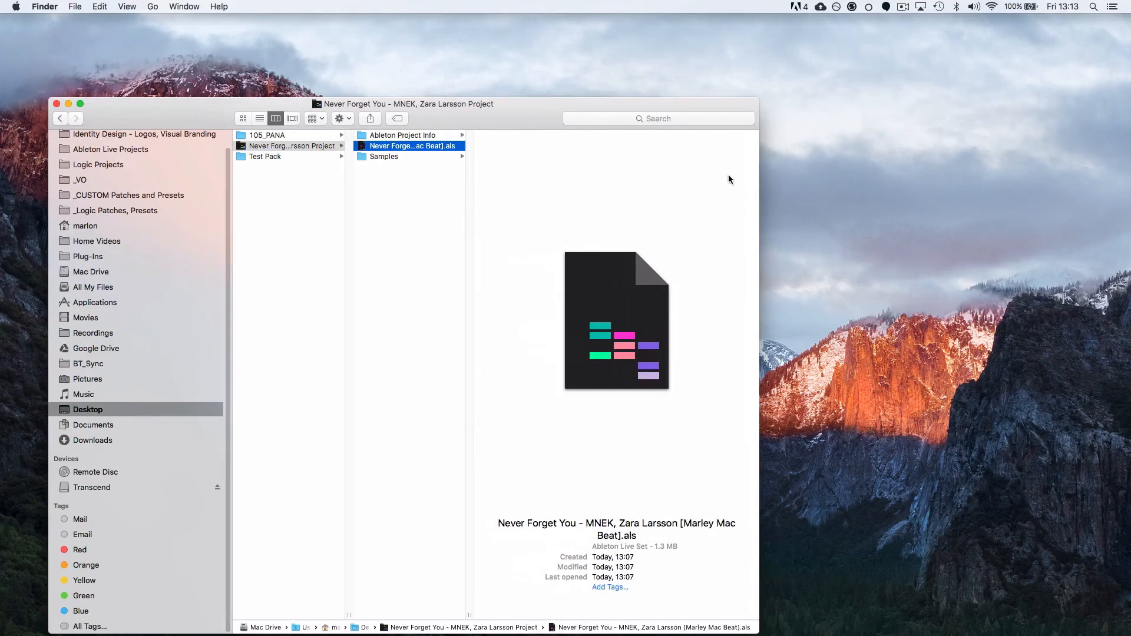
Show the new 'Never Forget You - MNEK, Zara Larsson.alp' pack in Test Pack with its 122.5 MB size.
left_click(265, 156)
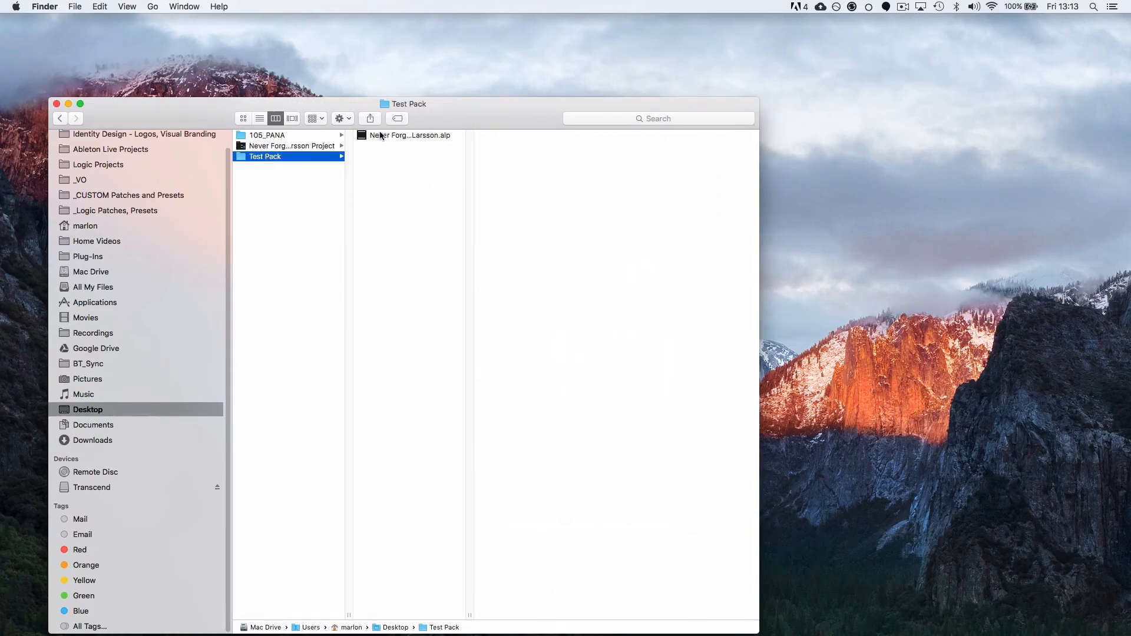
left_click(409, 135)
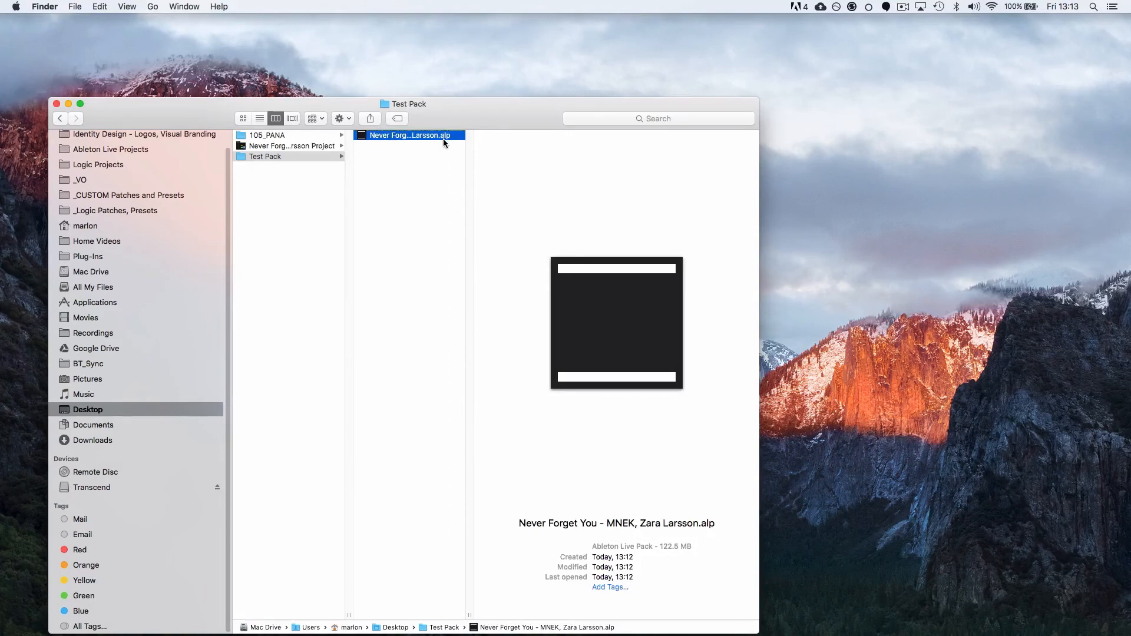
left_click(265, 157)
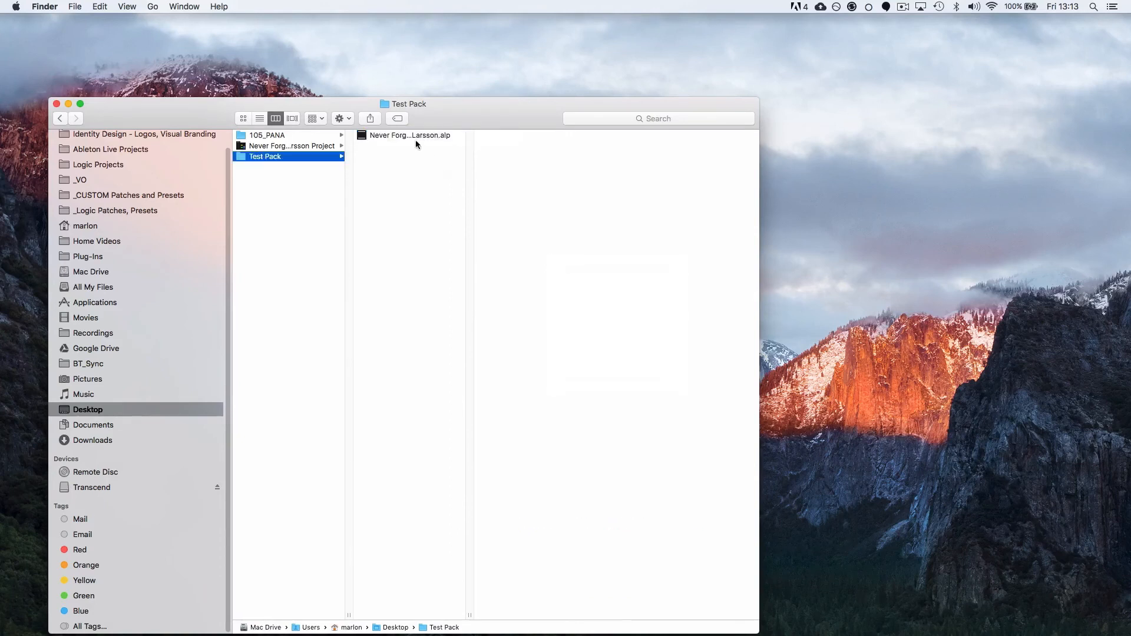
left_click(408, 134)
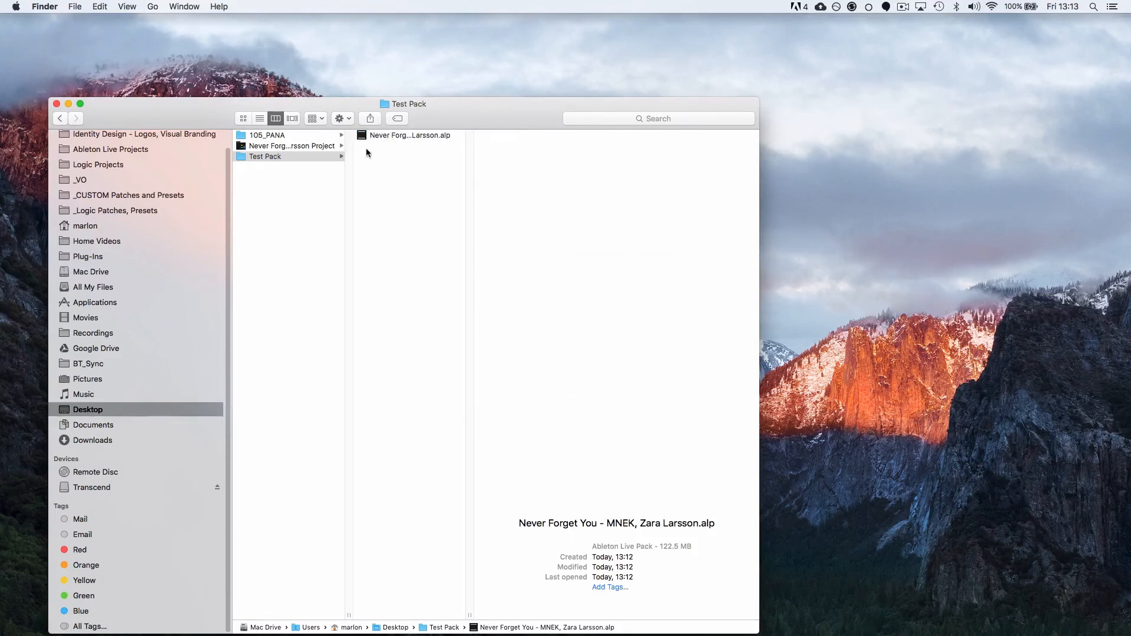
left_click(410, 135)
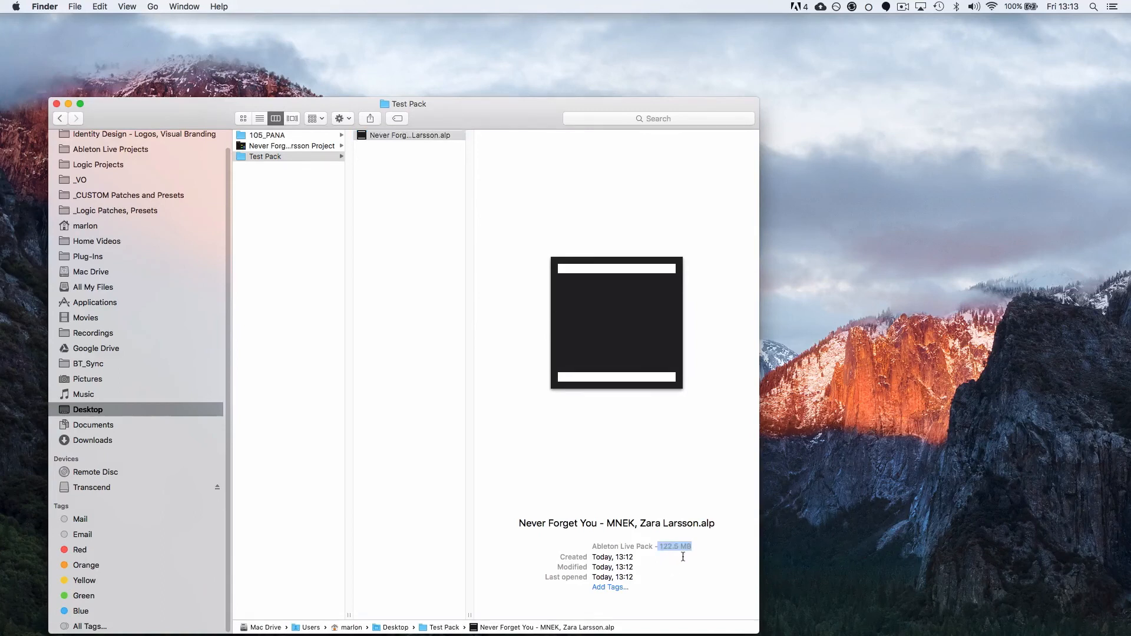
mouse_move(282, 152)
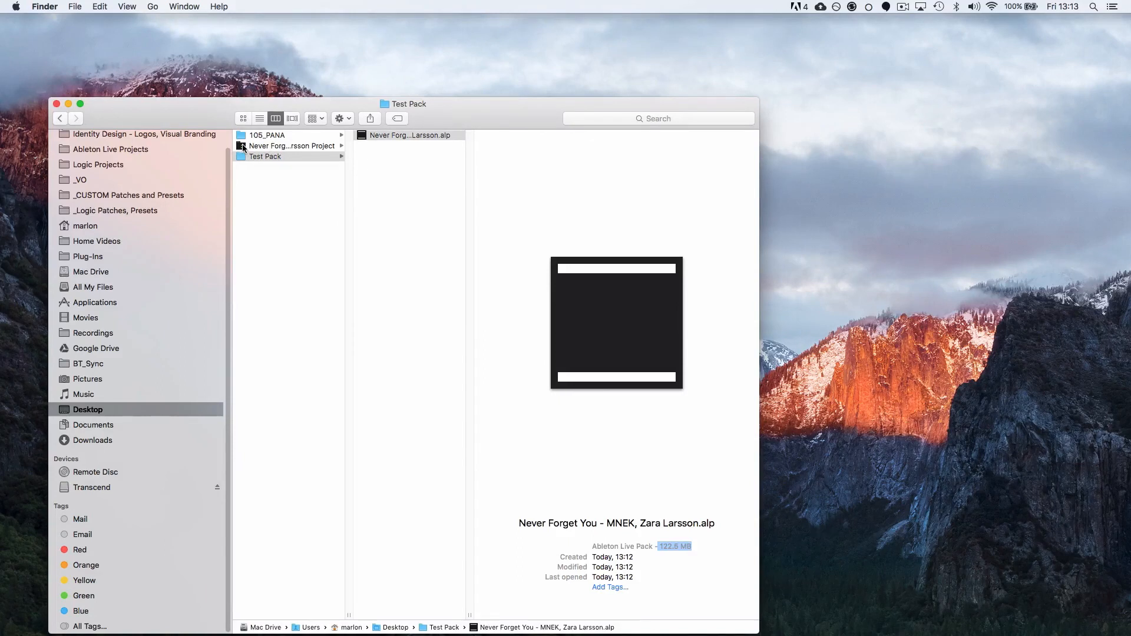
Show the original 'Never Forget You - MNEK, Zara Larsson Project' folder details: 282.9 MB, 3 items.
left_click(289, 147)
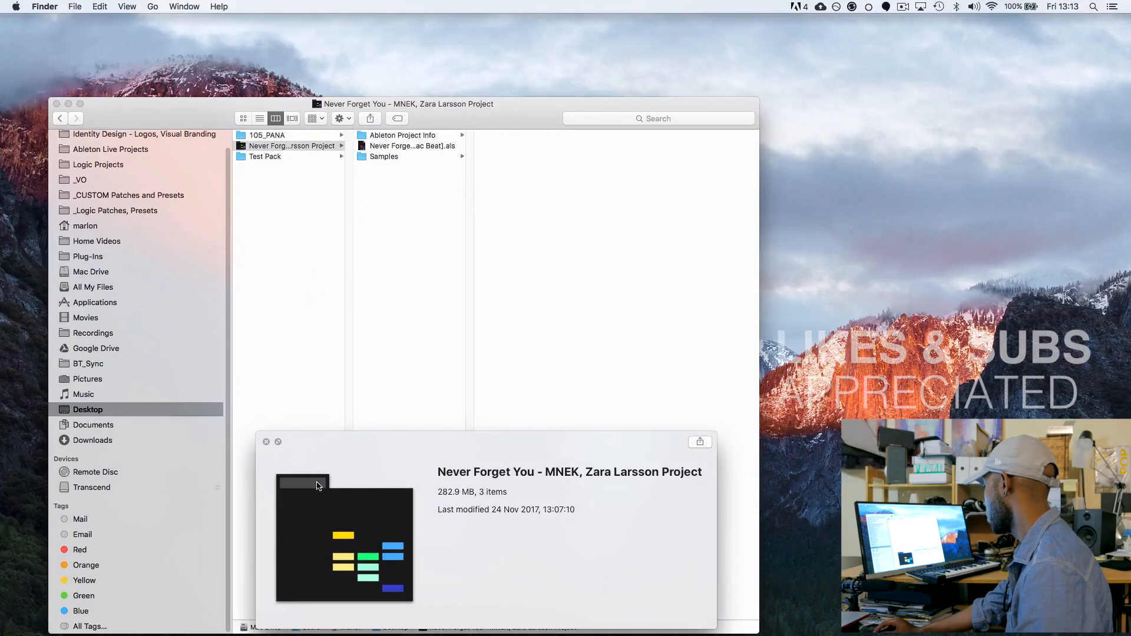
mouse_move(333, 439)
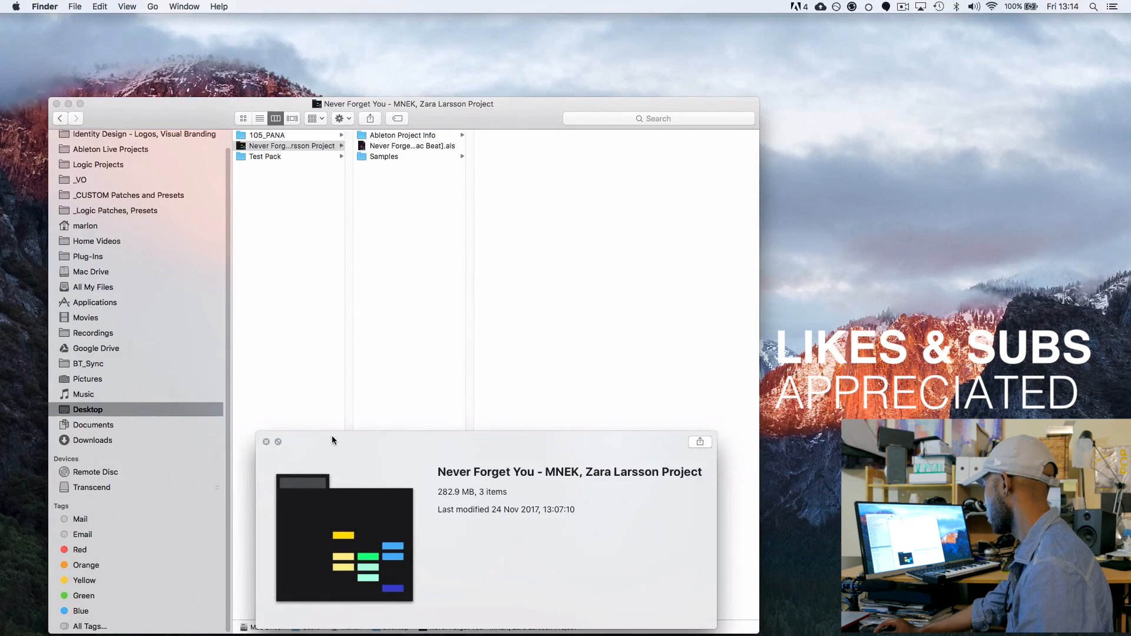